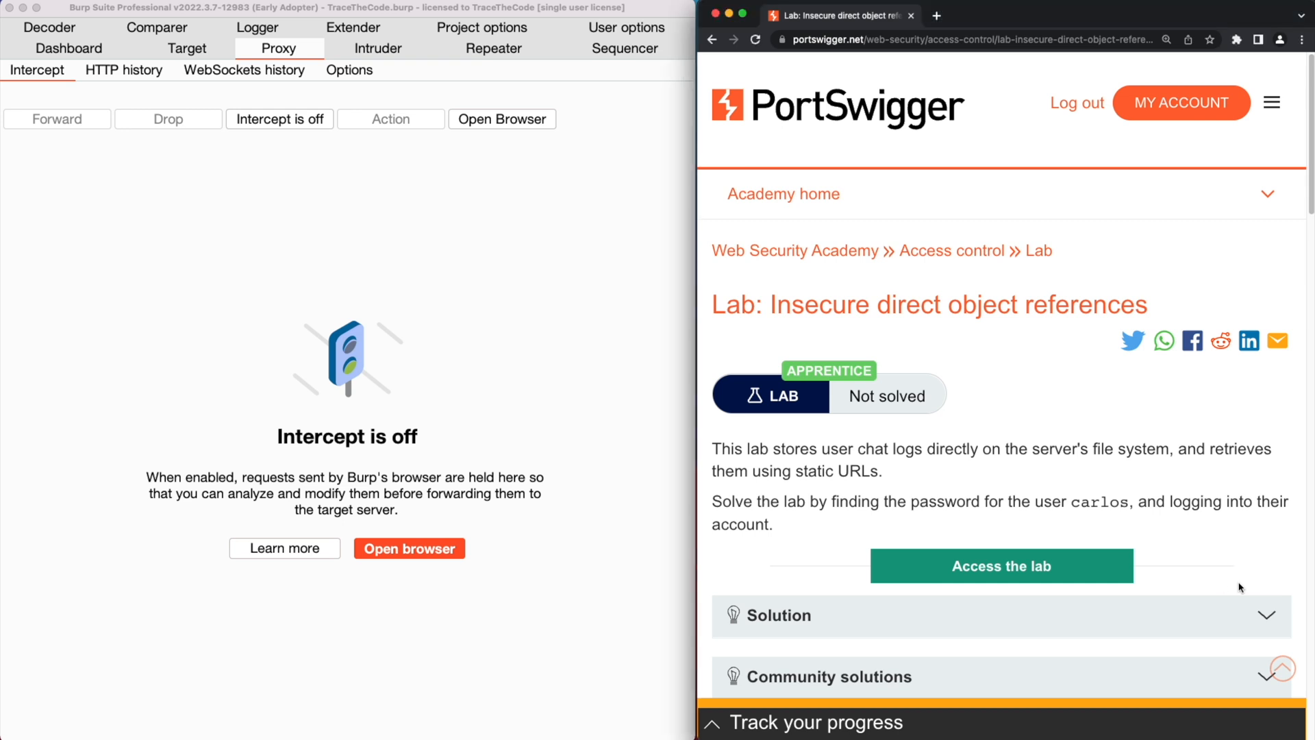
- Open the insecure direct object references lab shop and its Live chat page
left_click(1001, 565)
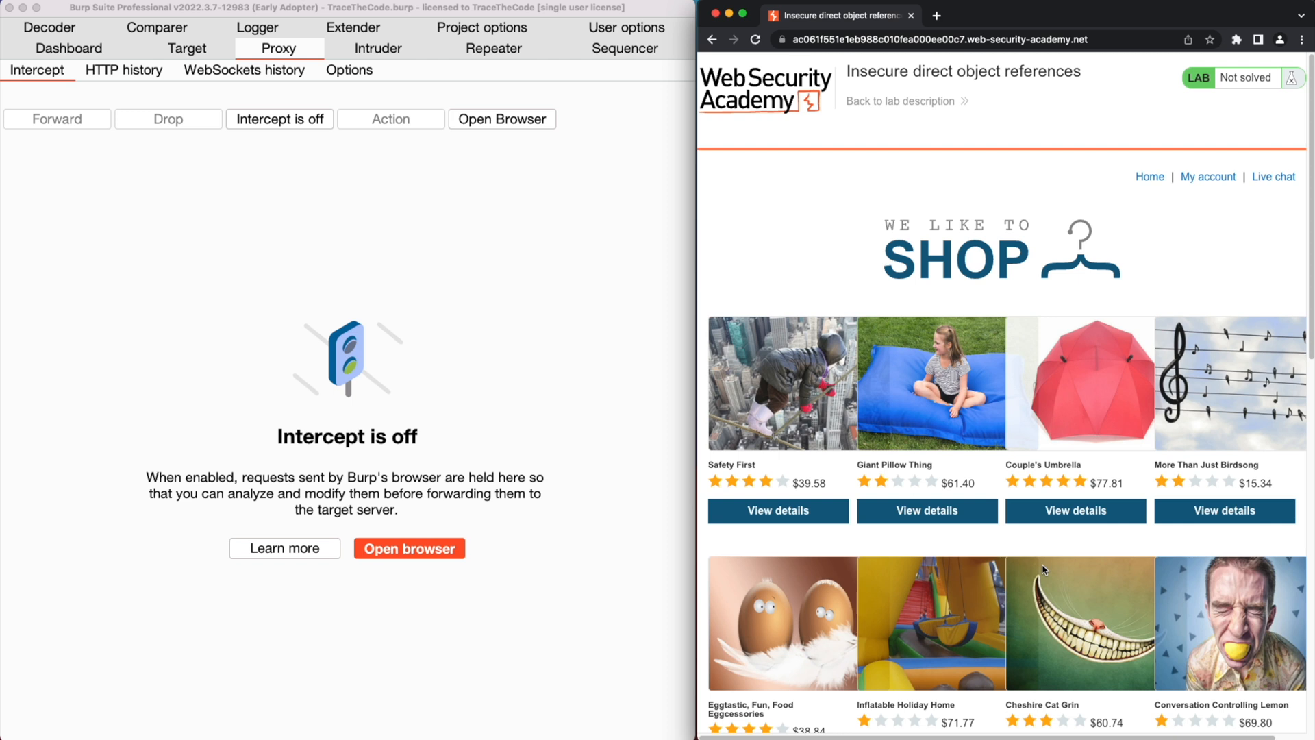
mouse_move(1154, 277)
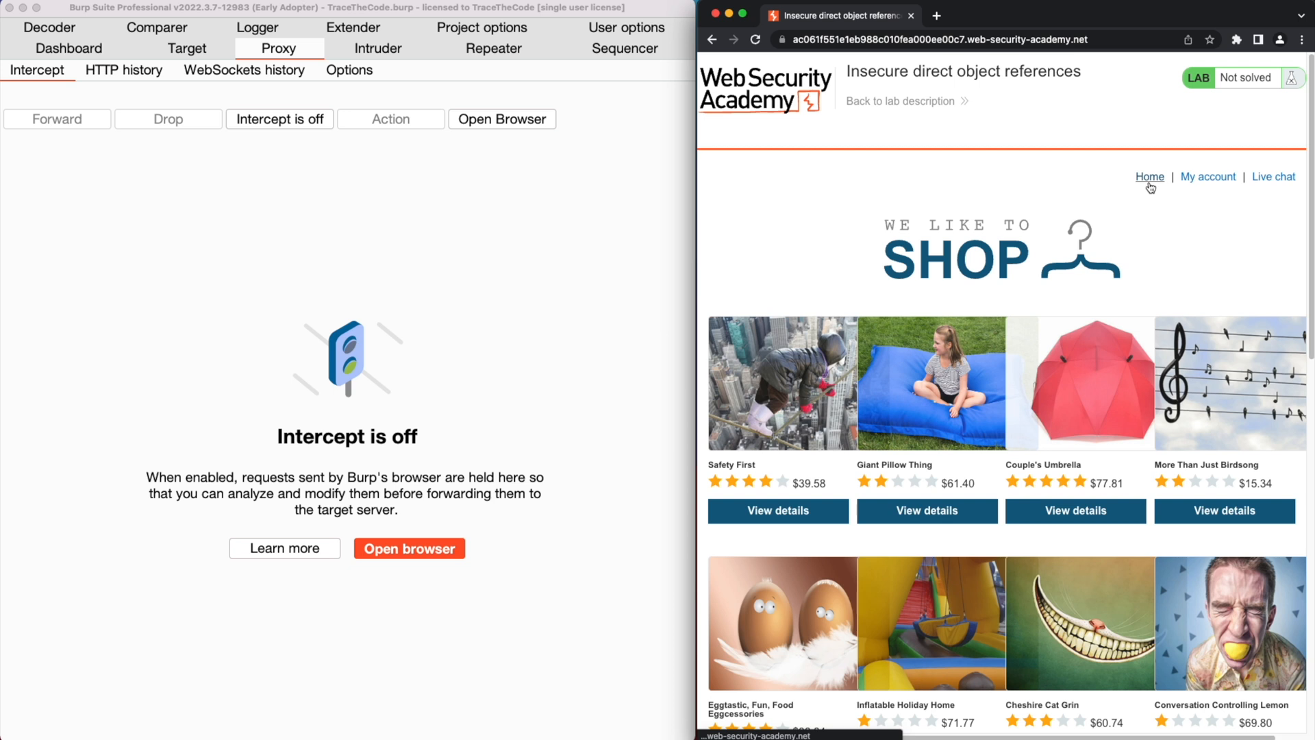
mouse_move(1207, 176)
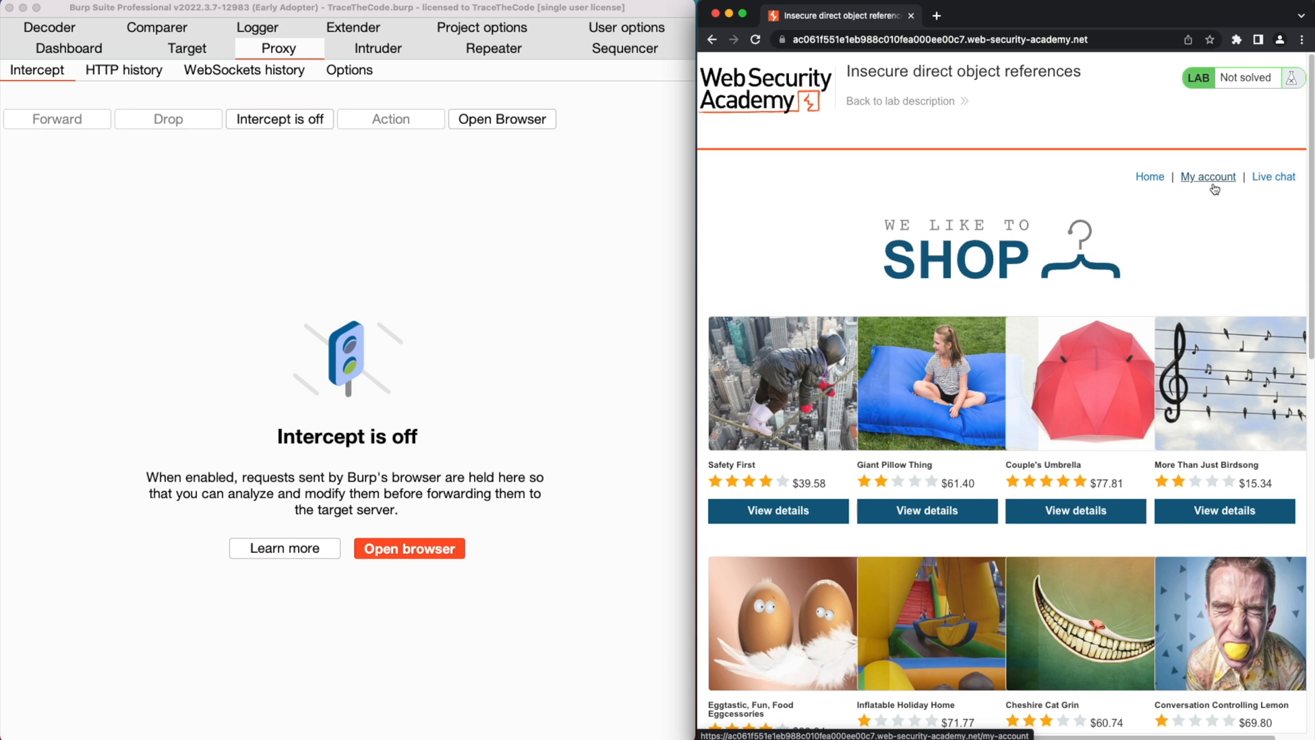
mouse_move(1273, 177)
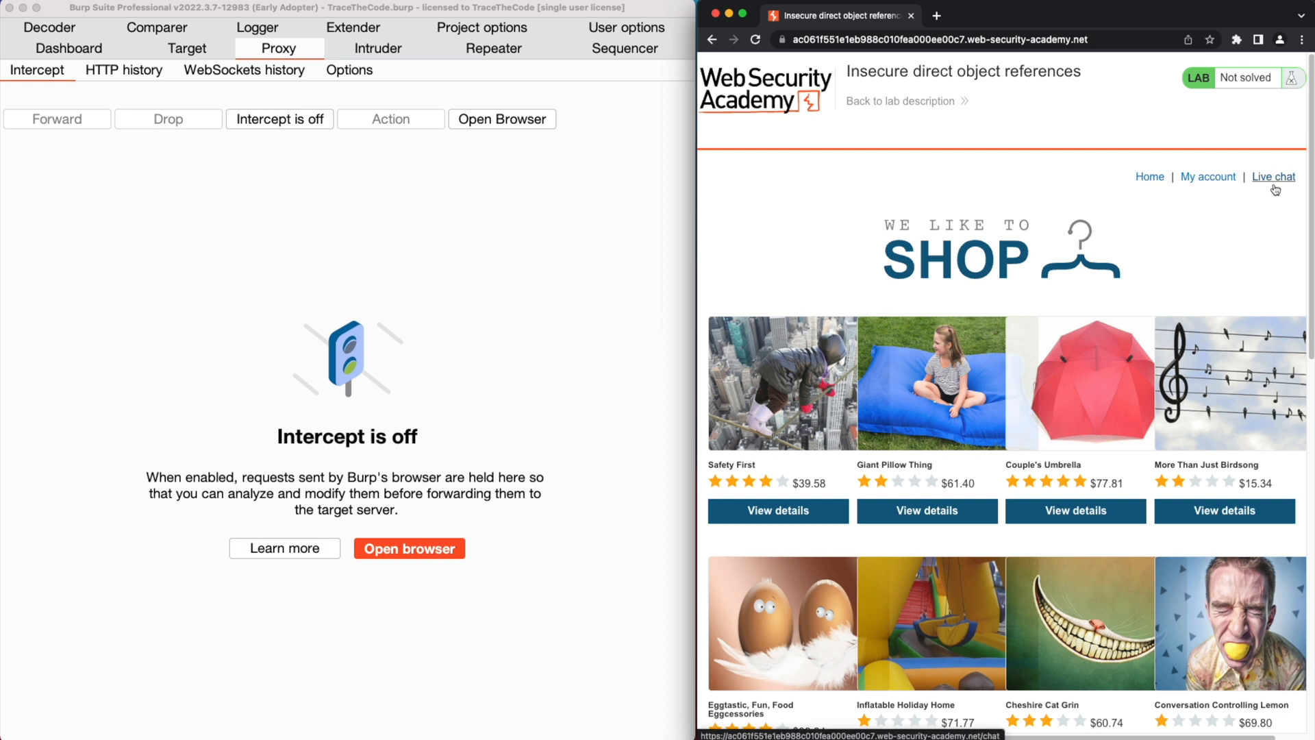
left_click(1273, 176)
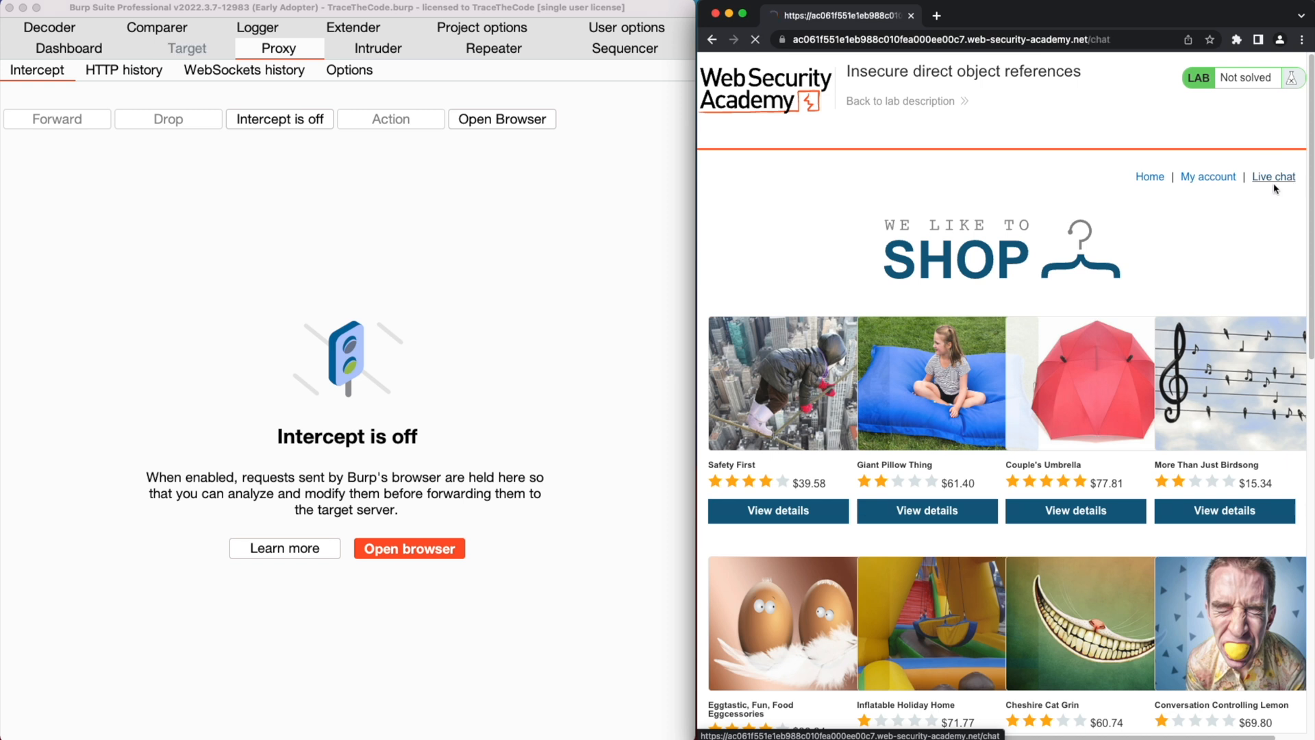
- Send 'Hello' in the live chat and receive the agent's reply
left_click(1273, 176)
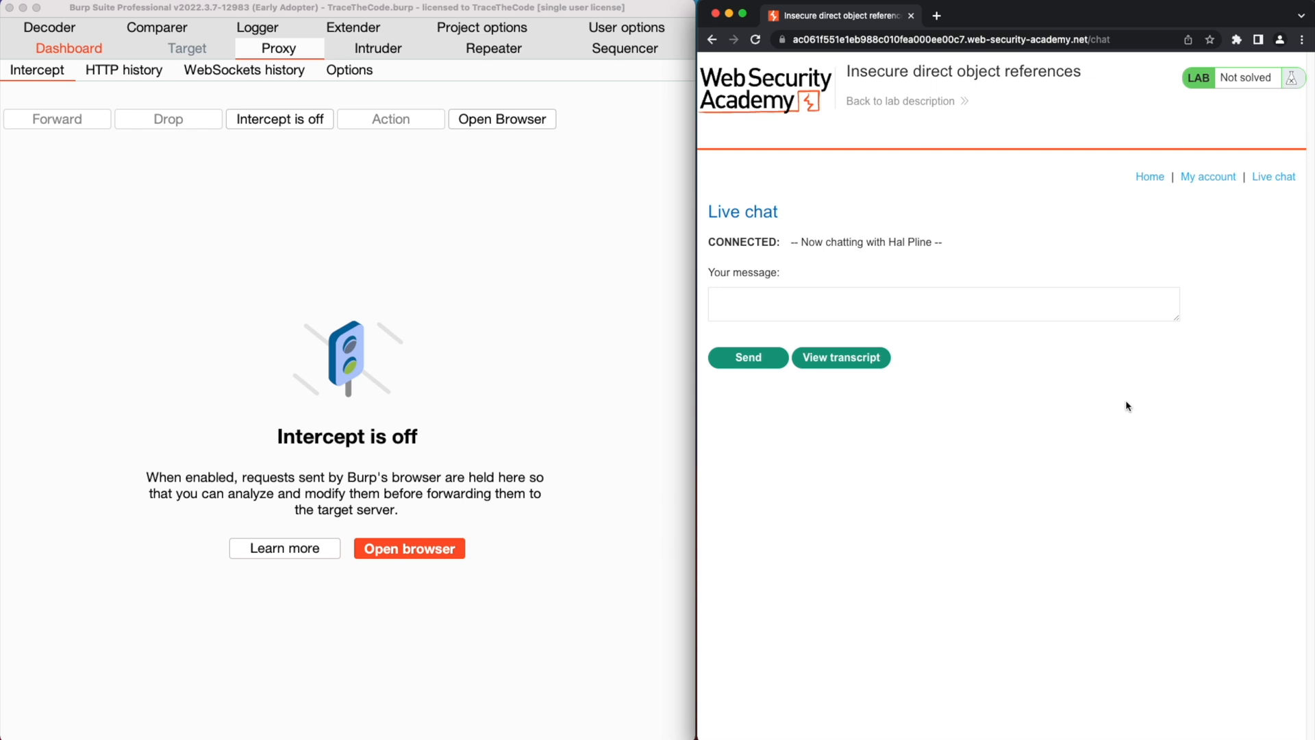
type("Hell")
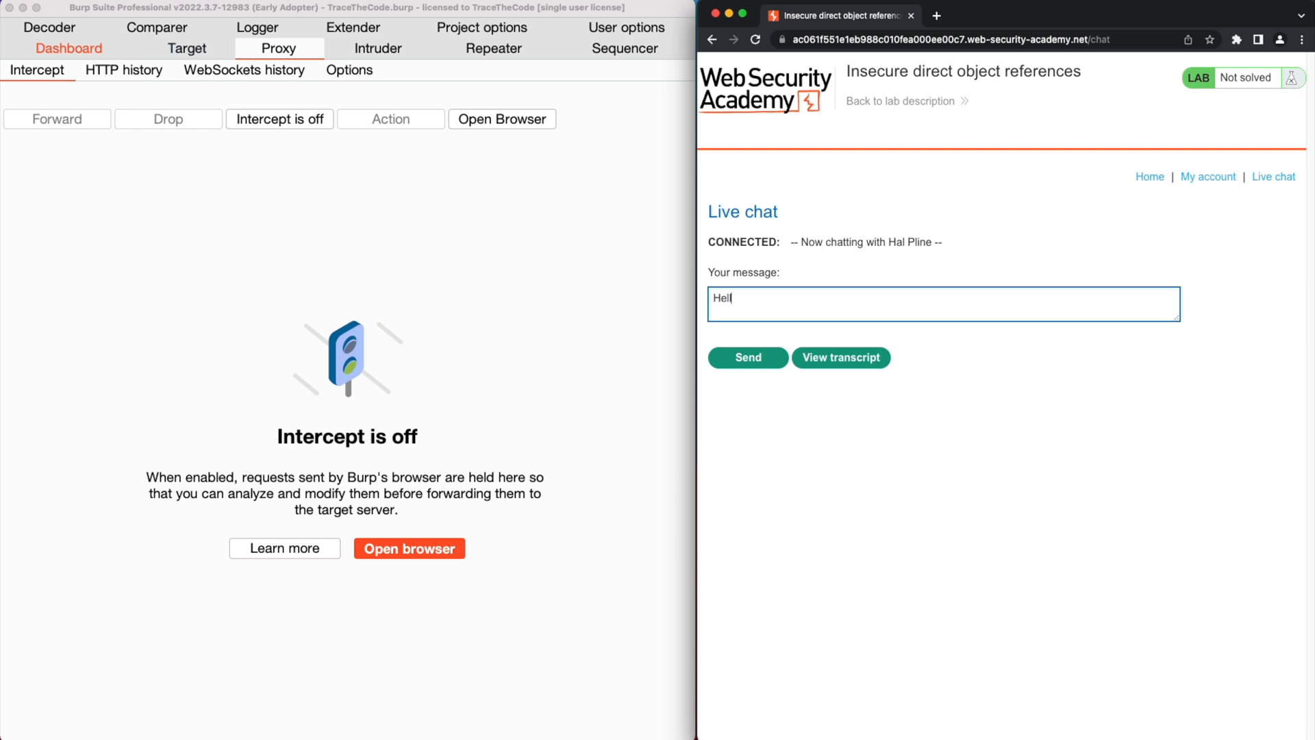
left_click(746, 356)
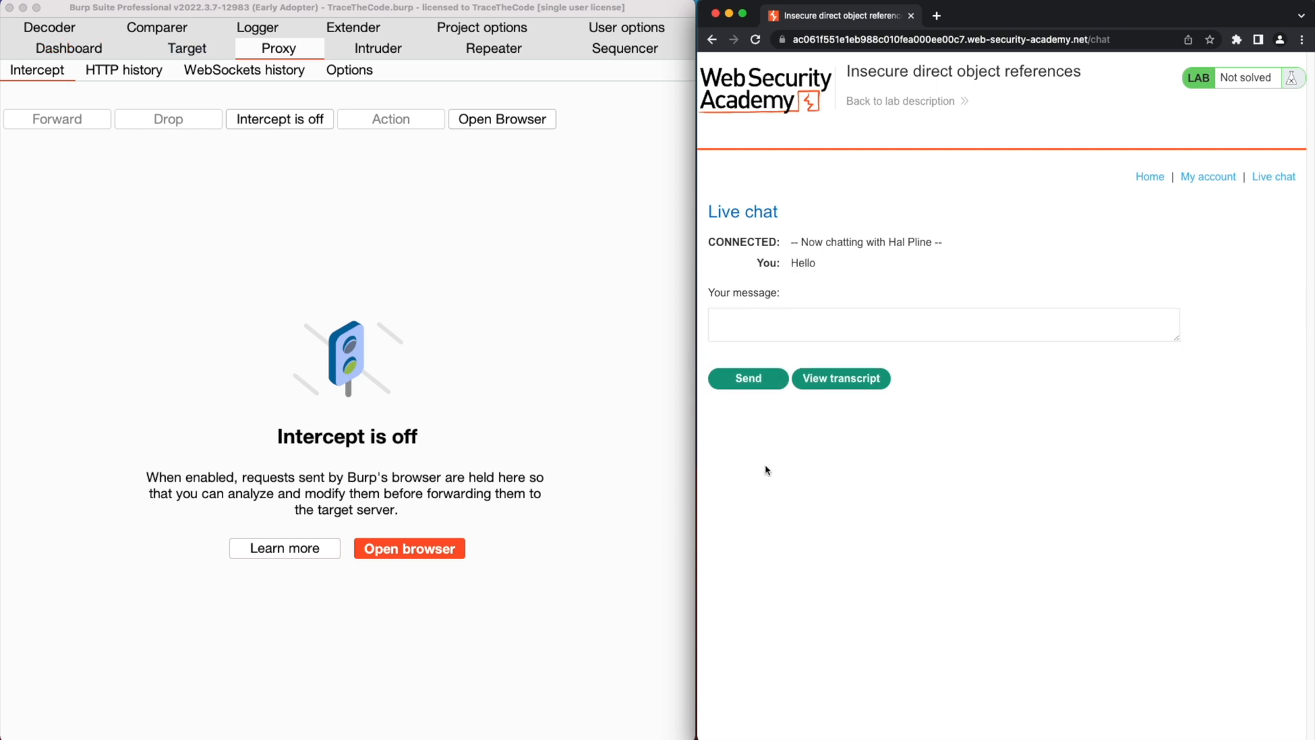
left_click(746, 377)
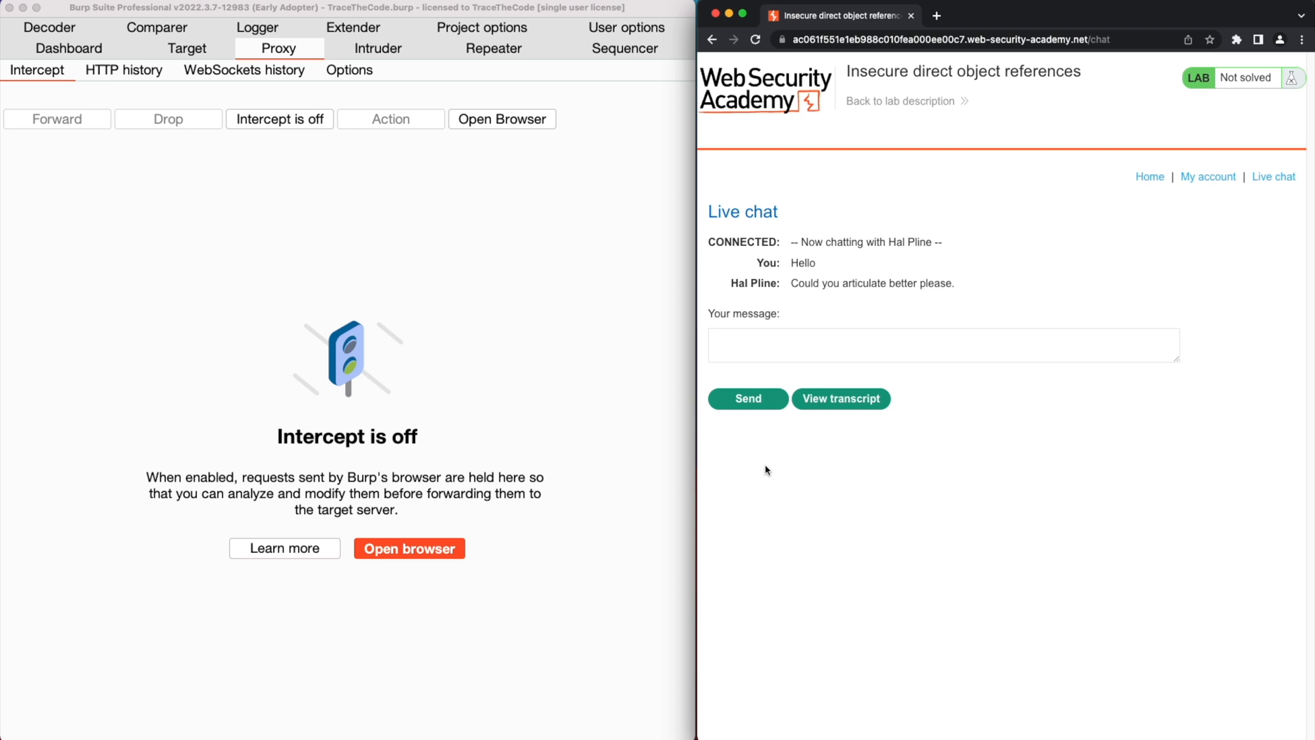
- Intercept the View transcript POST, then forward it and the GET /download-transcript/2.txt
left_click(279, 118)
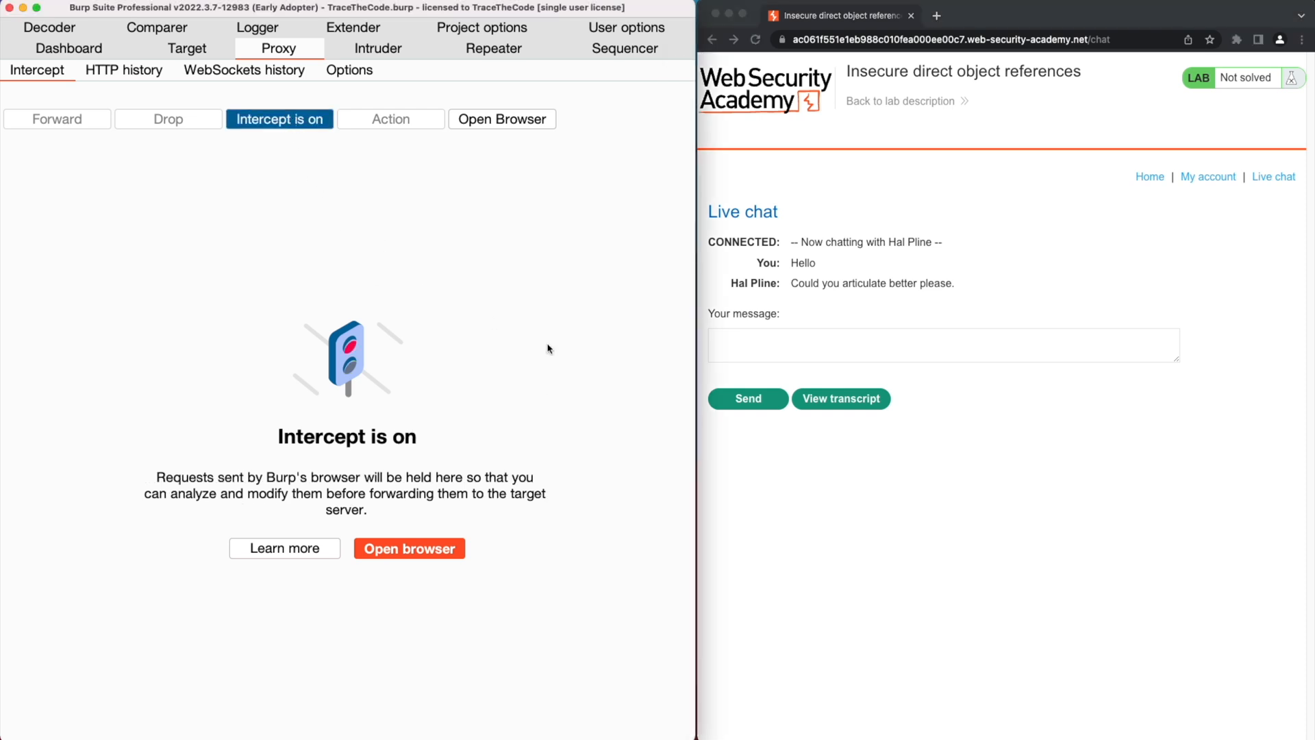
left_click(839, 398)
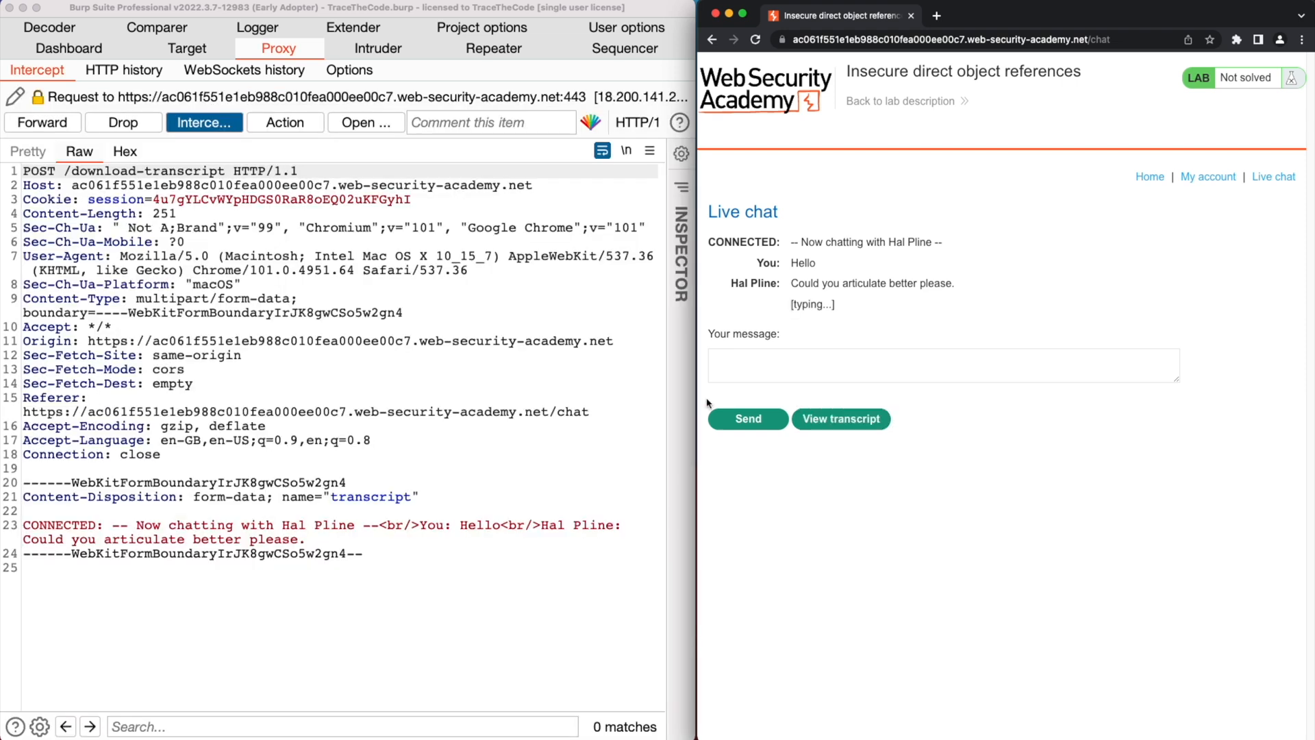
mouse_move(325, 317)
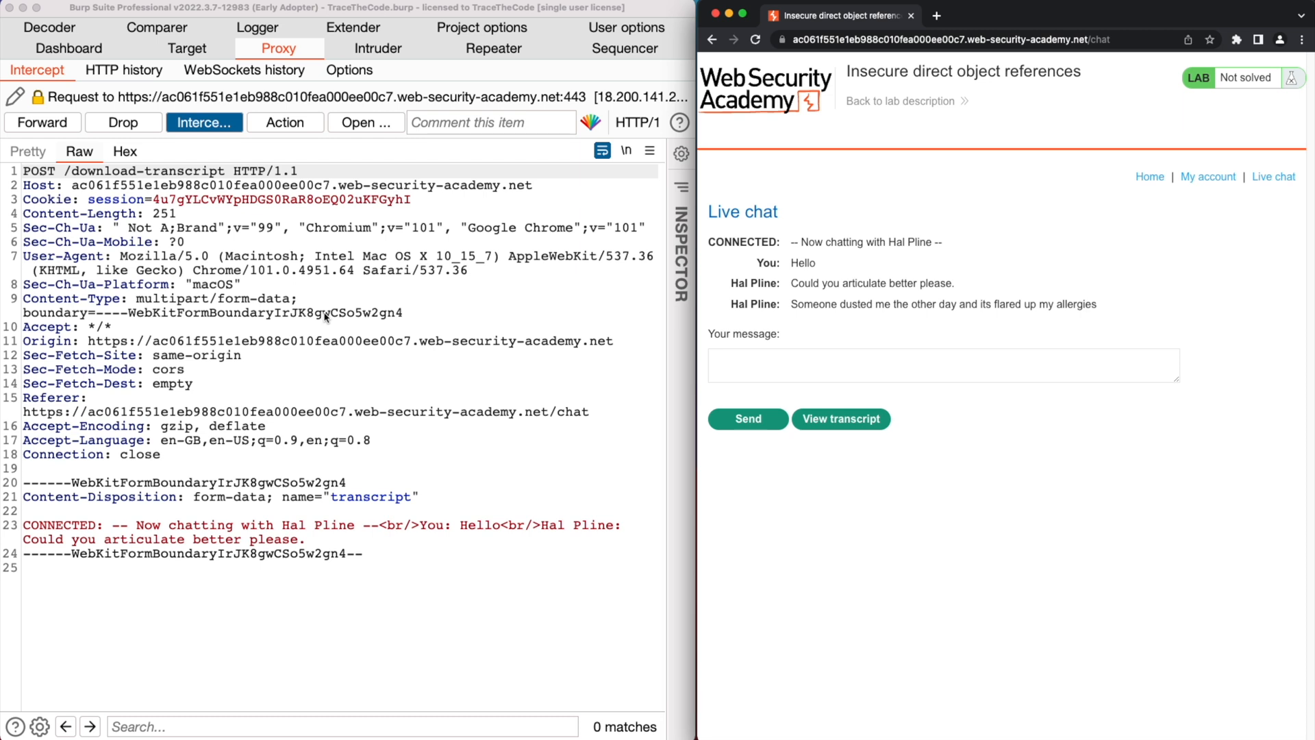
mouse_move(139, 164)
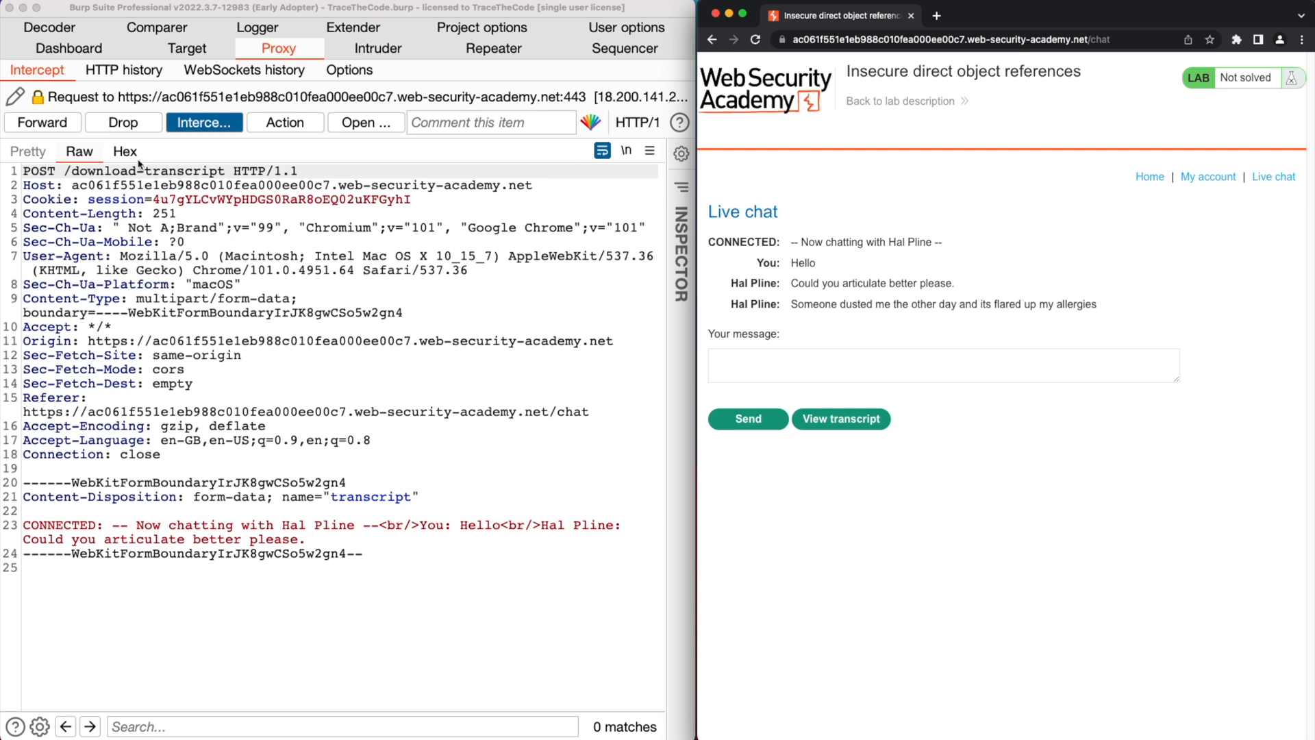
left_click(43, 122)
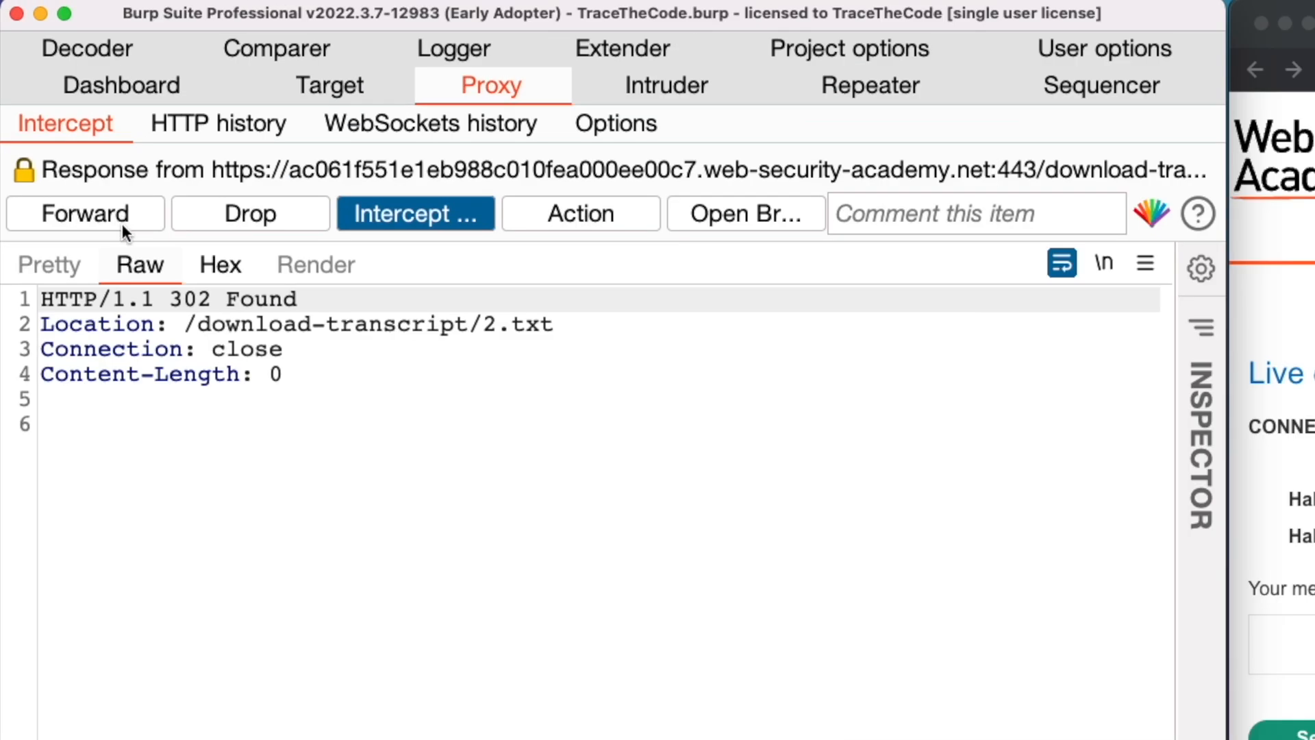
mouse_move(178, 334)
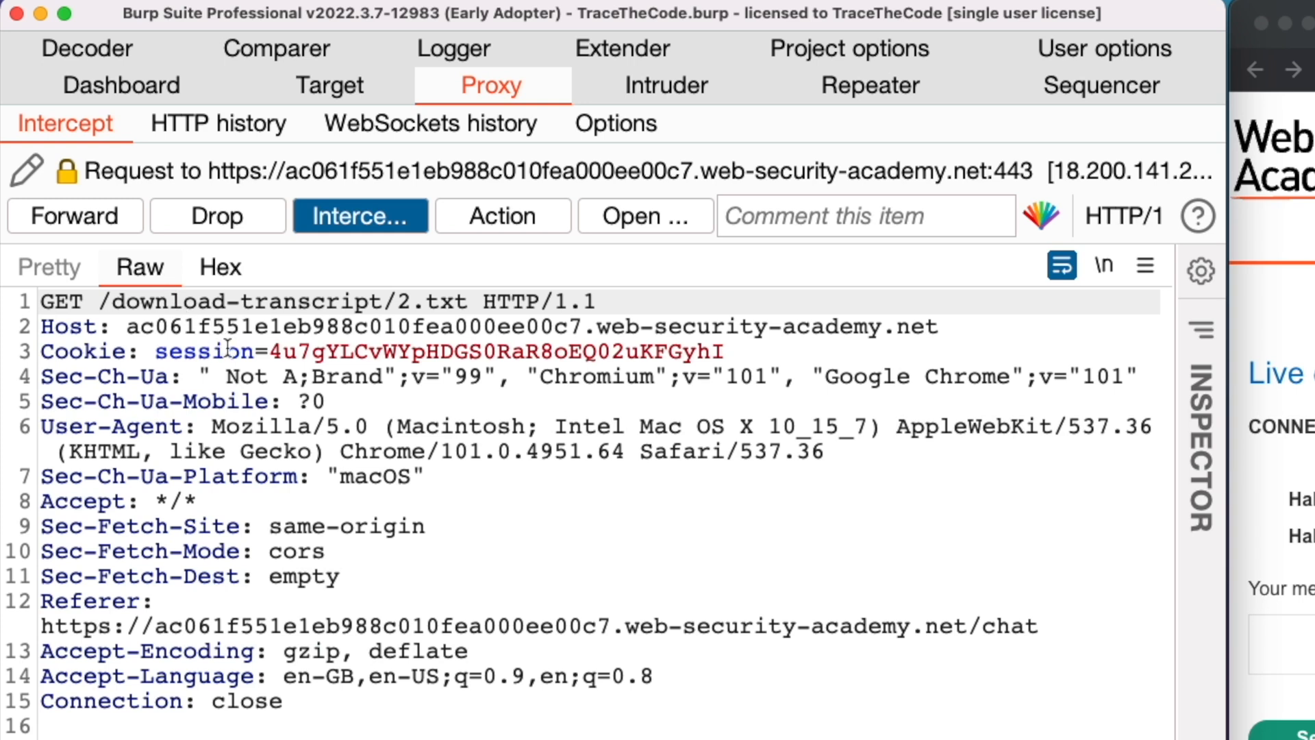
double_click(276, 301)
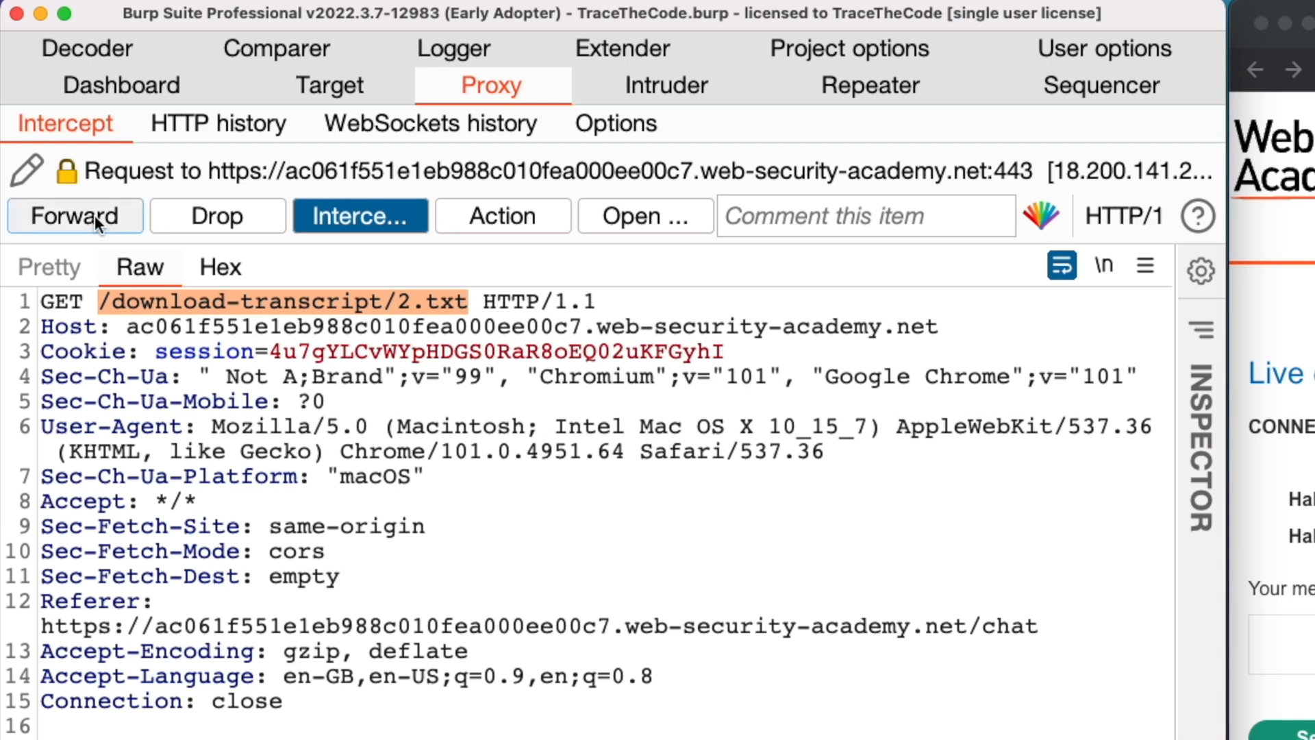
left_click(75, 215)
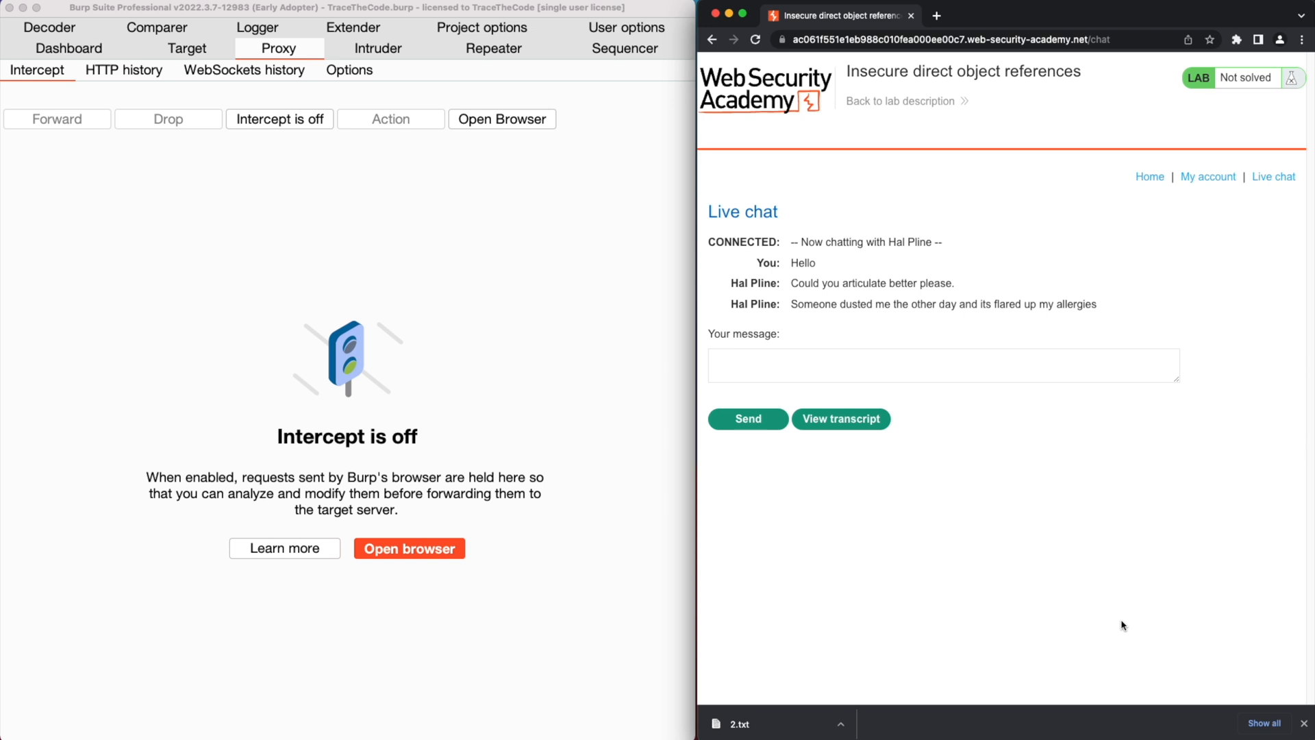
- Send another chat message and hold the GET /download-transcript/3.txt request in Intercept
left_click(943, 365)
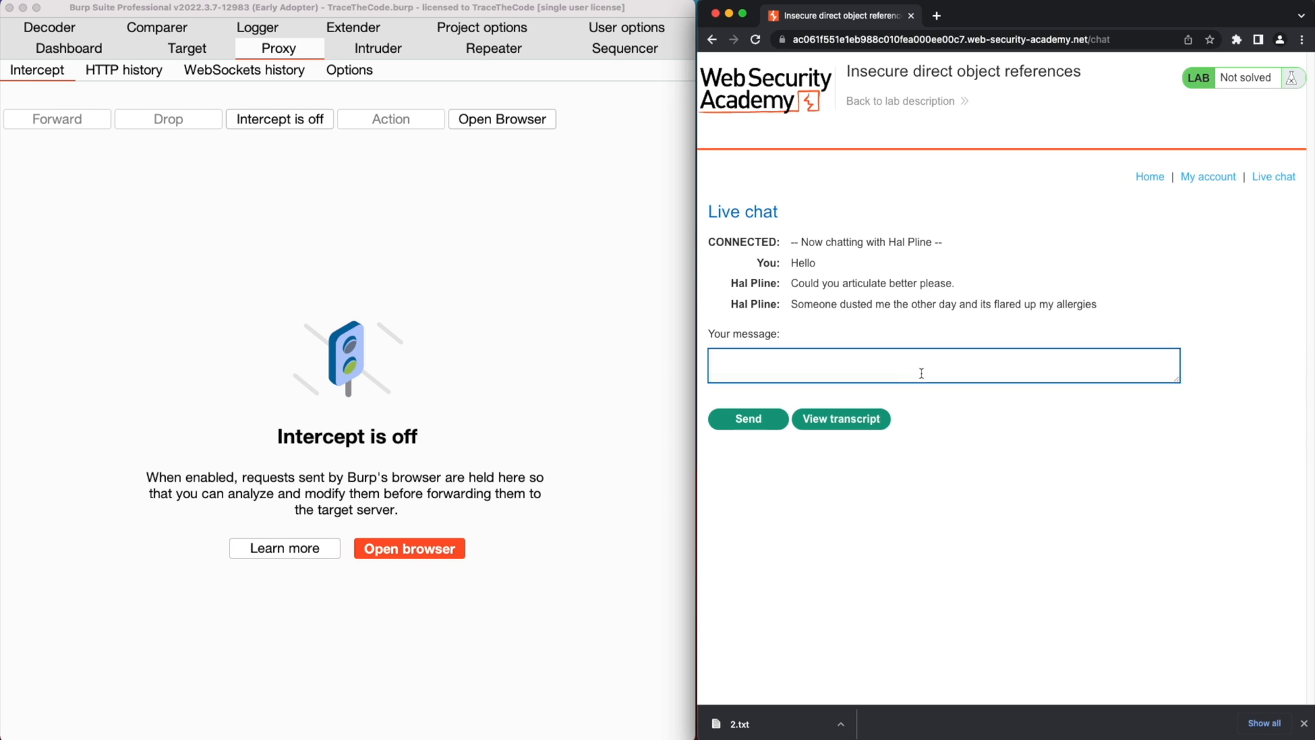
left_click(747, 418)
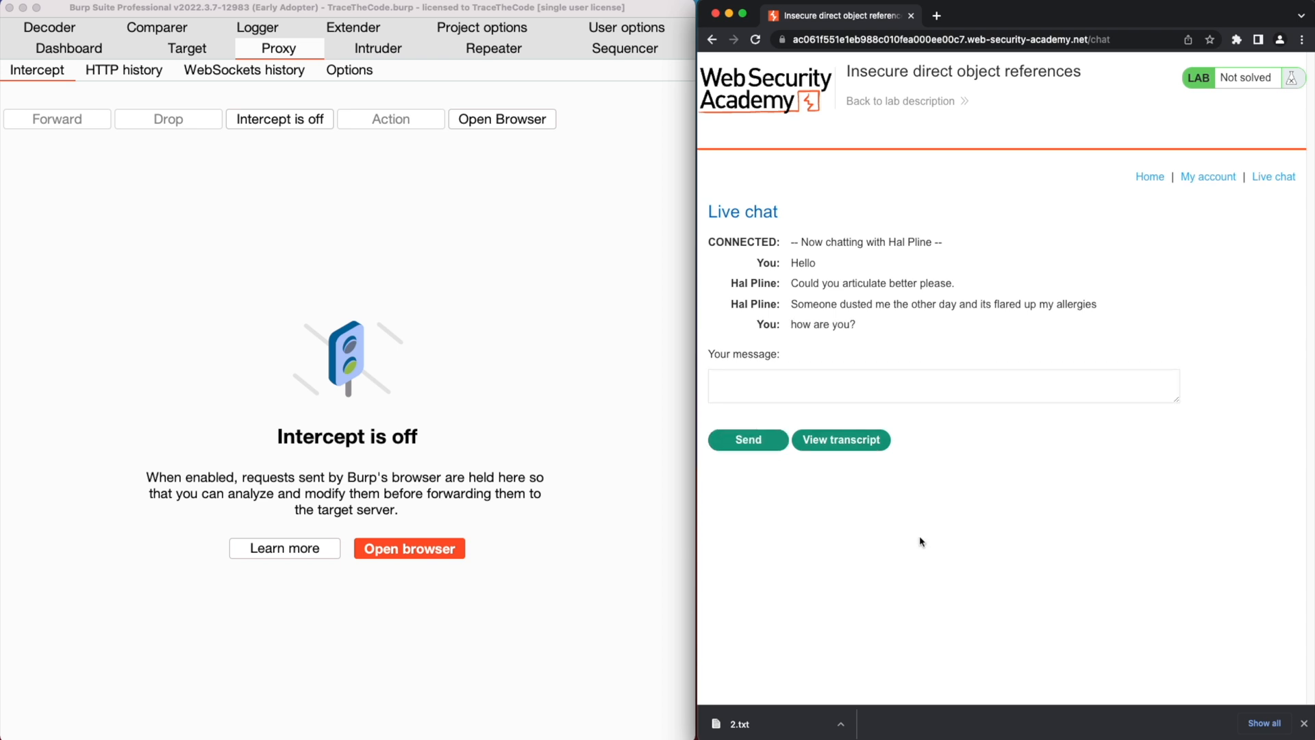
left_click(840, 440)
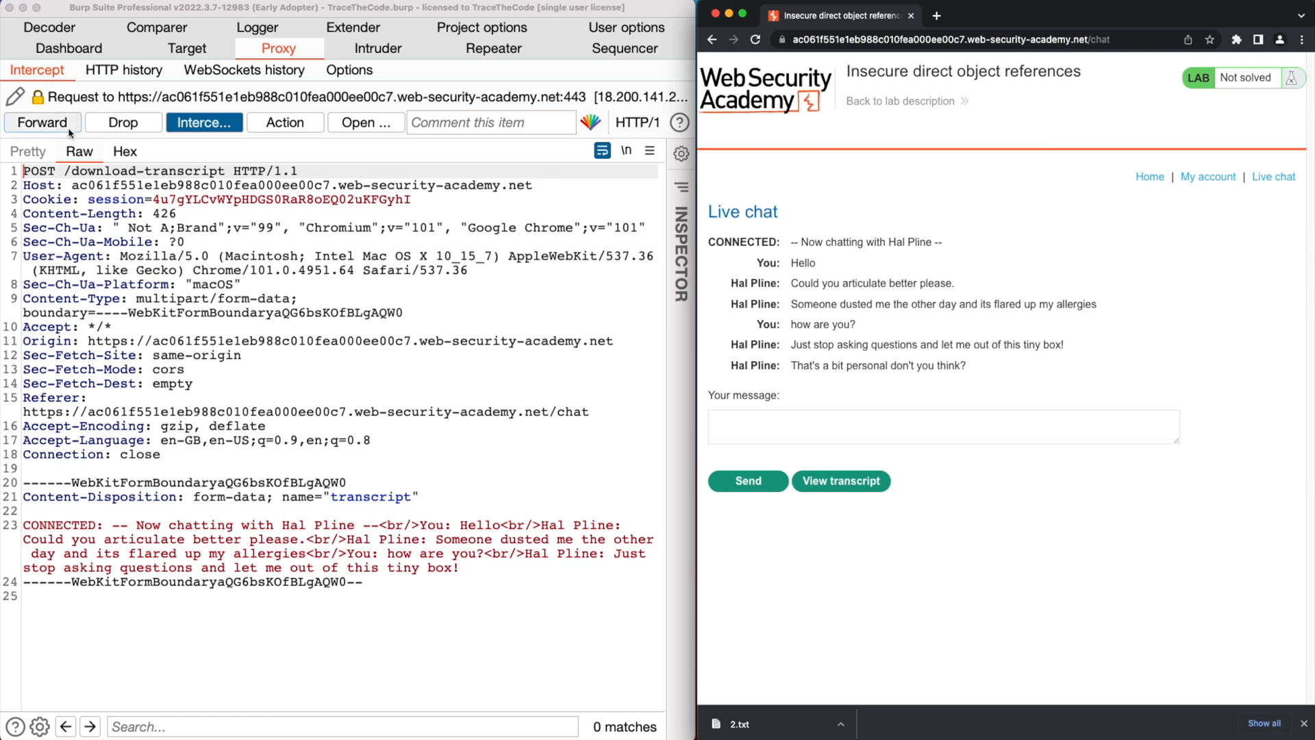
left_click(41, 123)
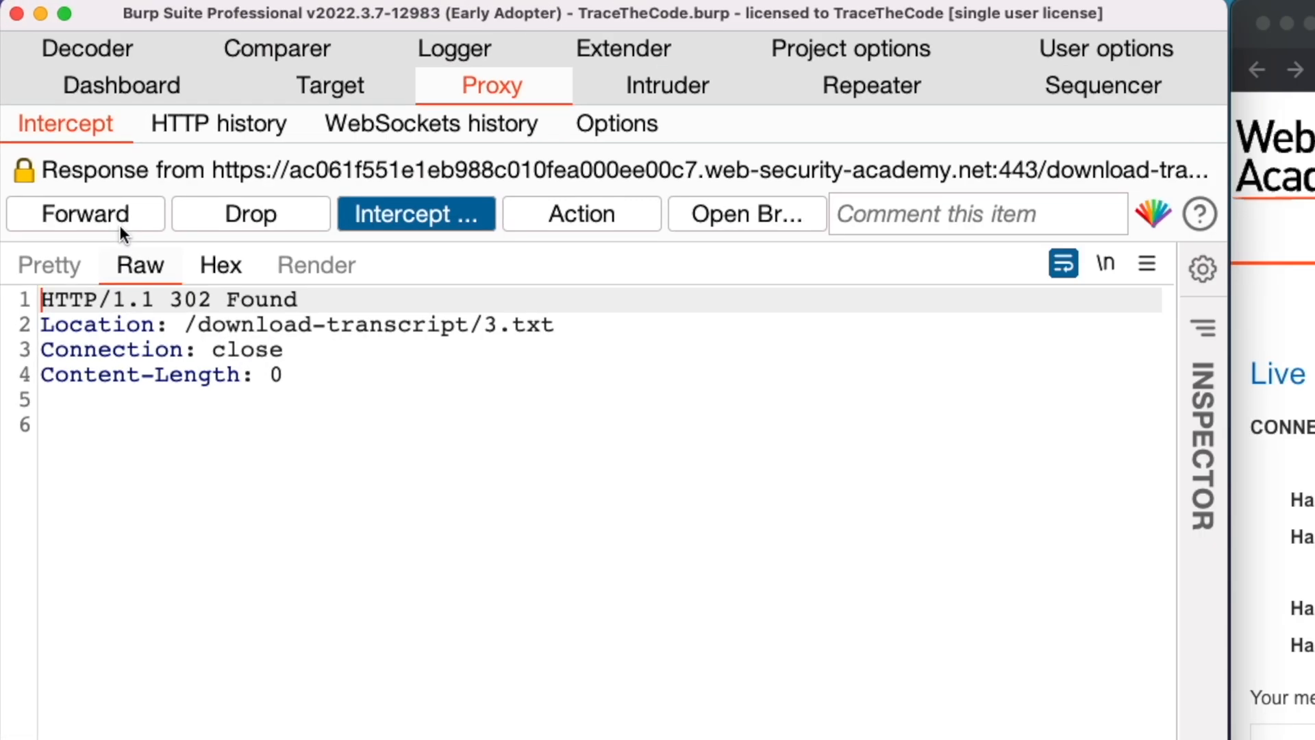
double_click(520, 325)
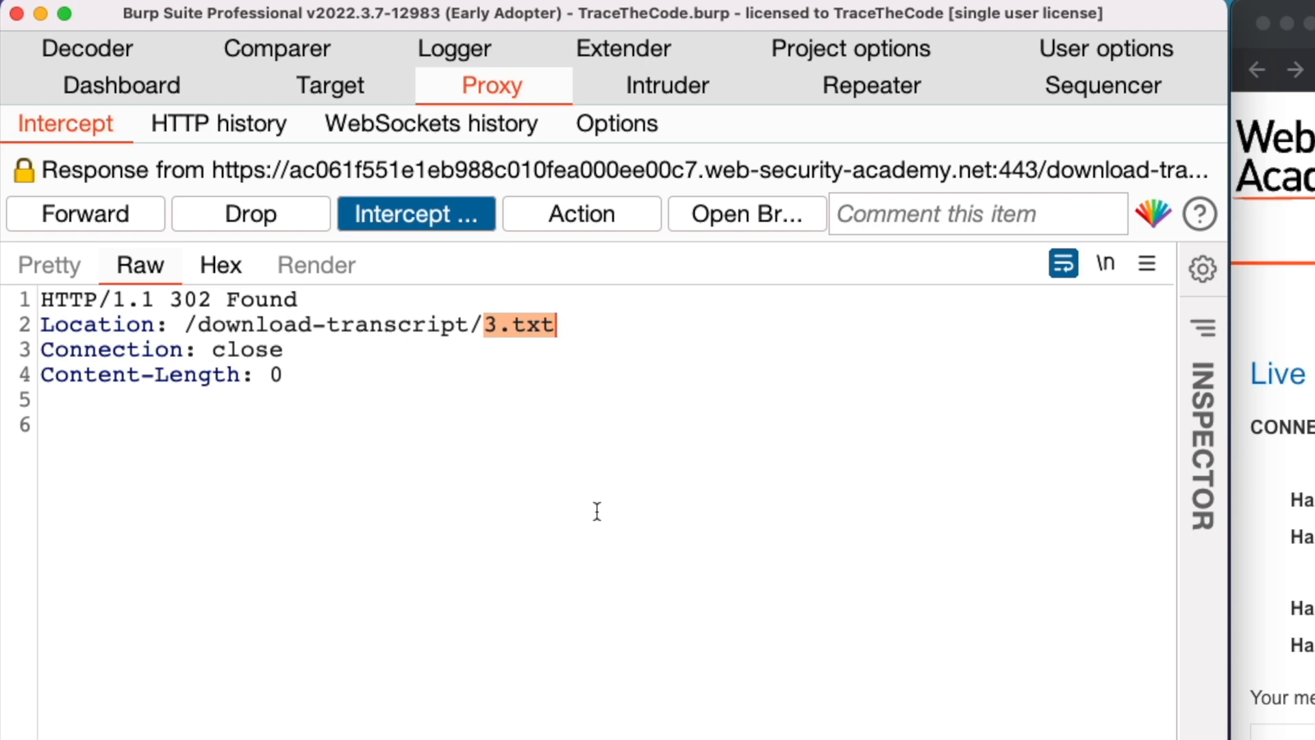
left_click(85, 213)
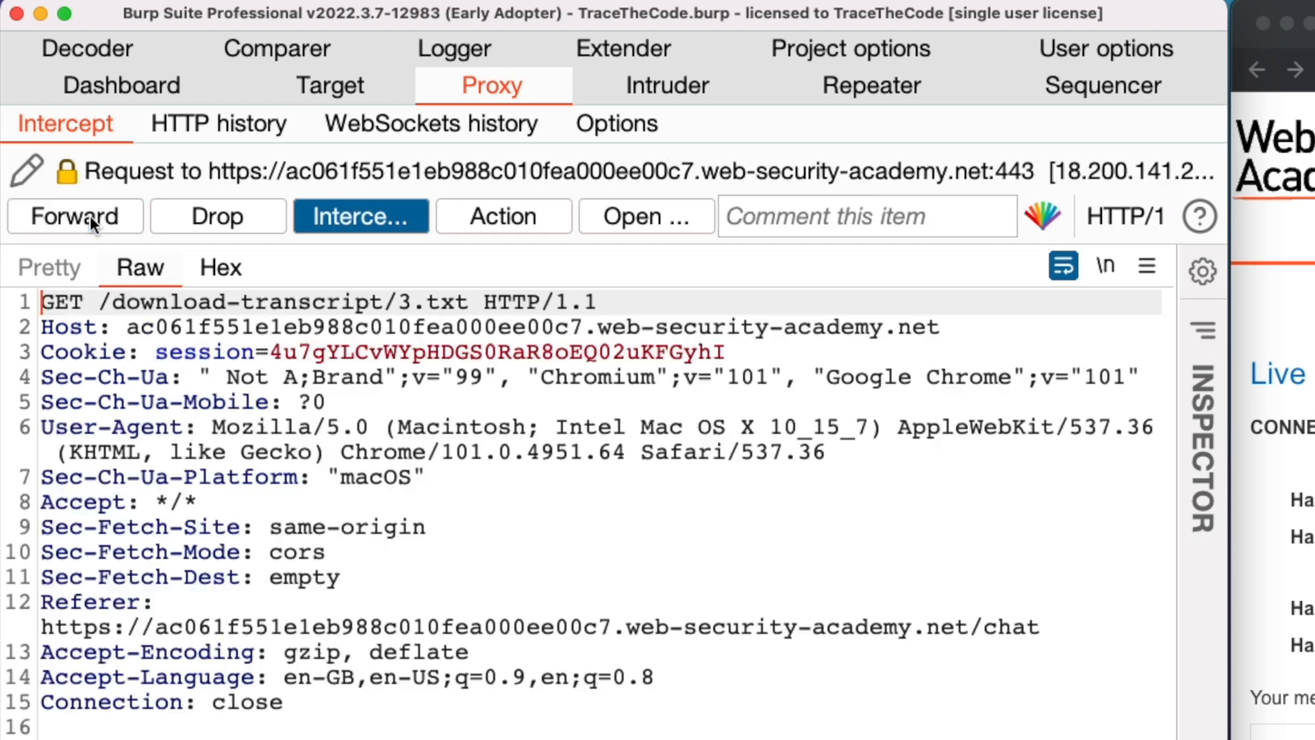
mouse_move(399, 302)
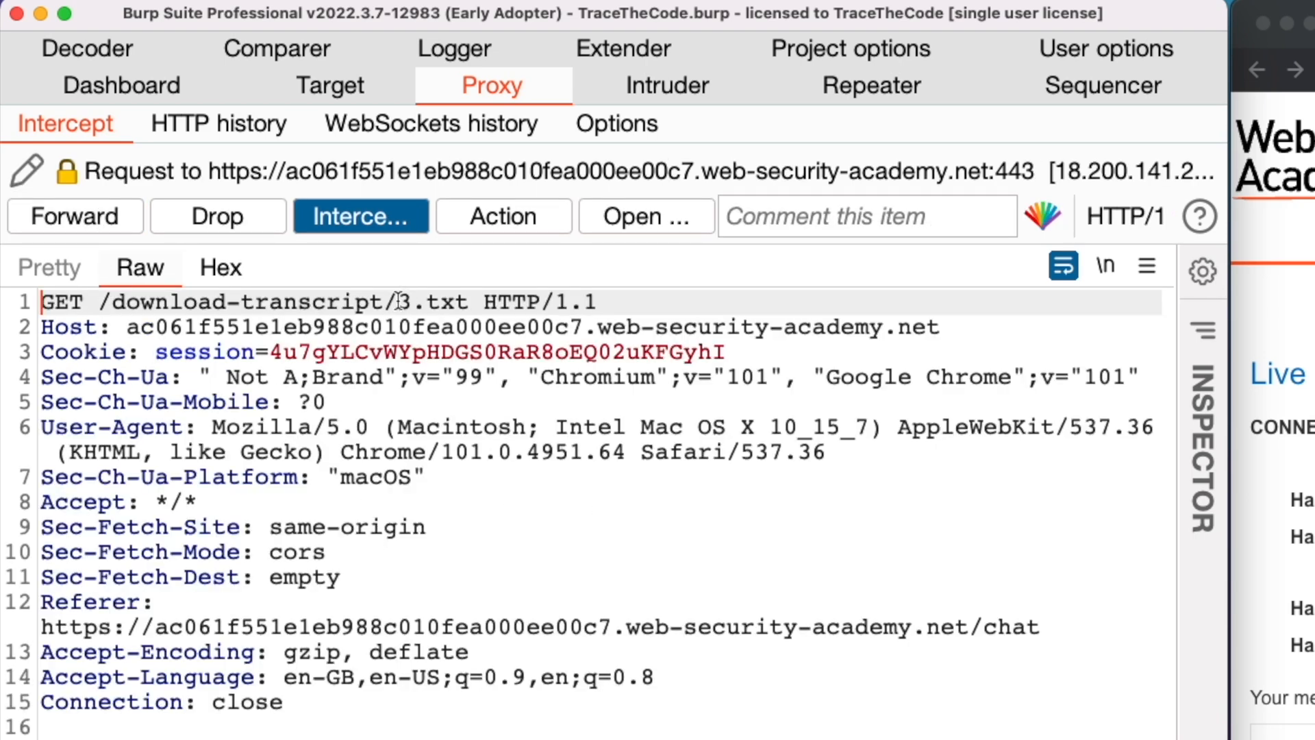
double_click(434, 302)
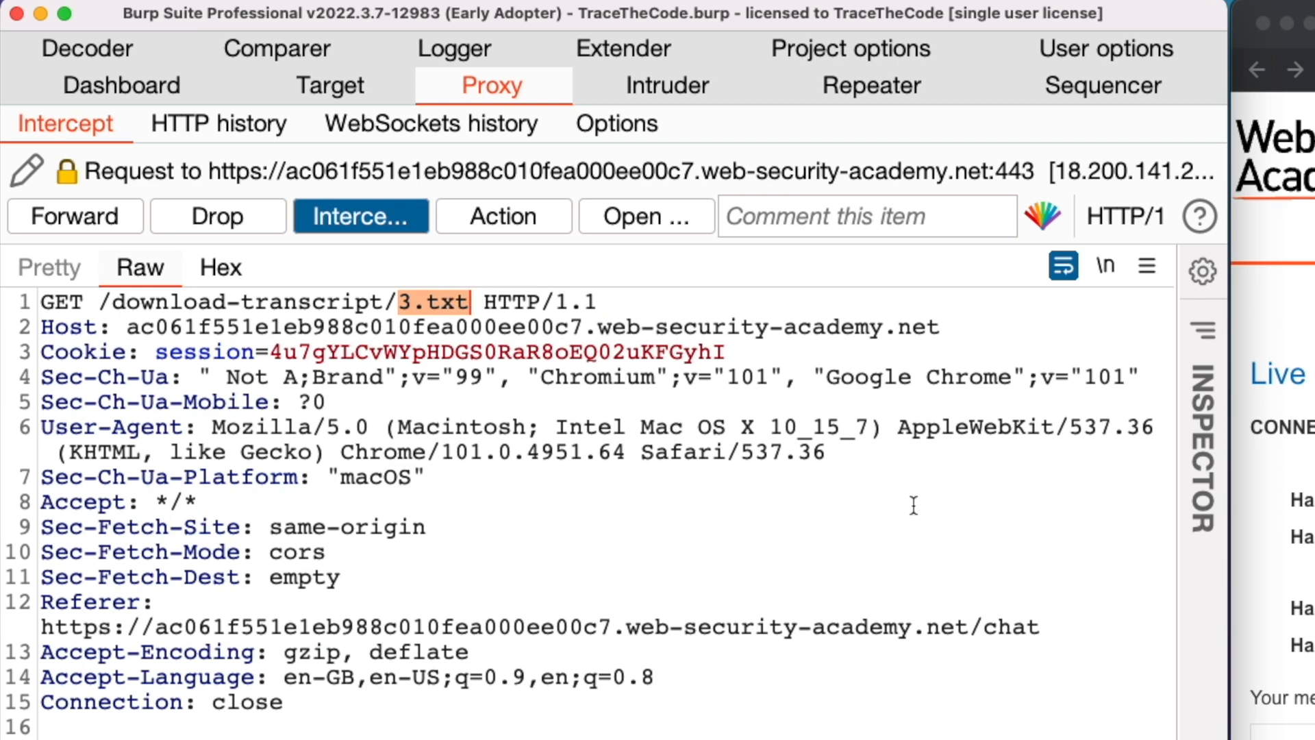
mouse_move(463, 489)
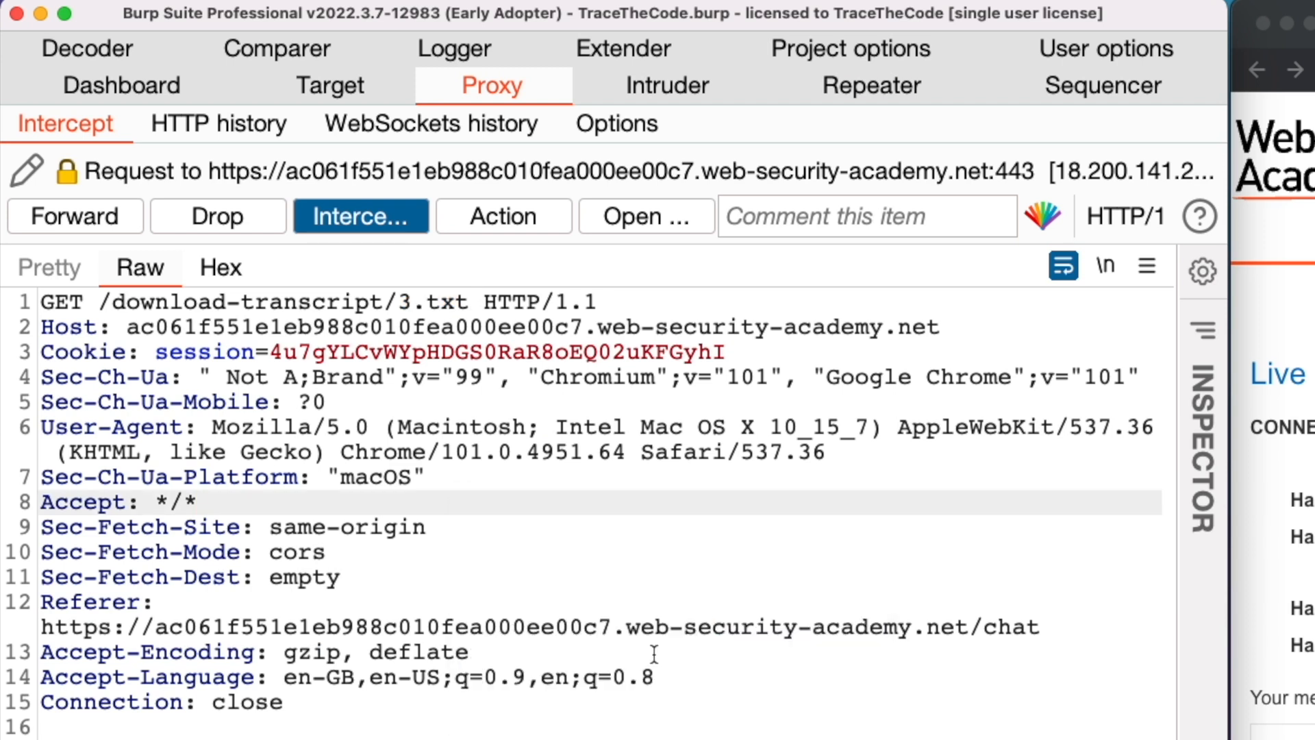
- Turn Intercept off and resend the 3.txt request from Repeater, getting 200 OK
left_click(361, 216)
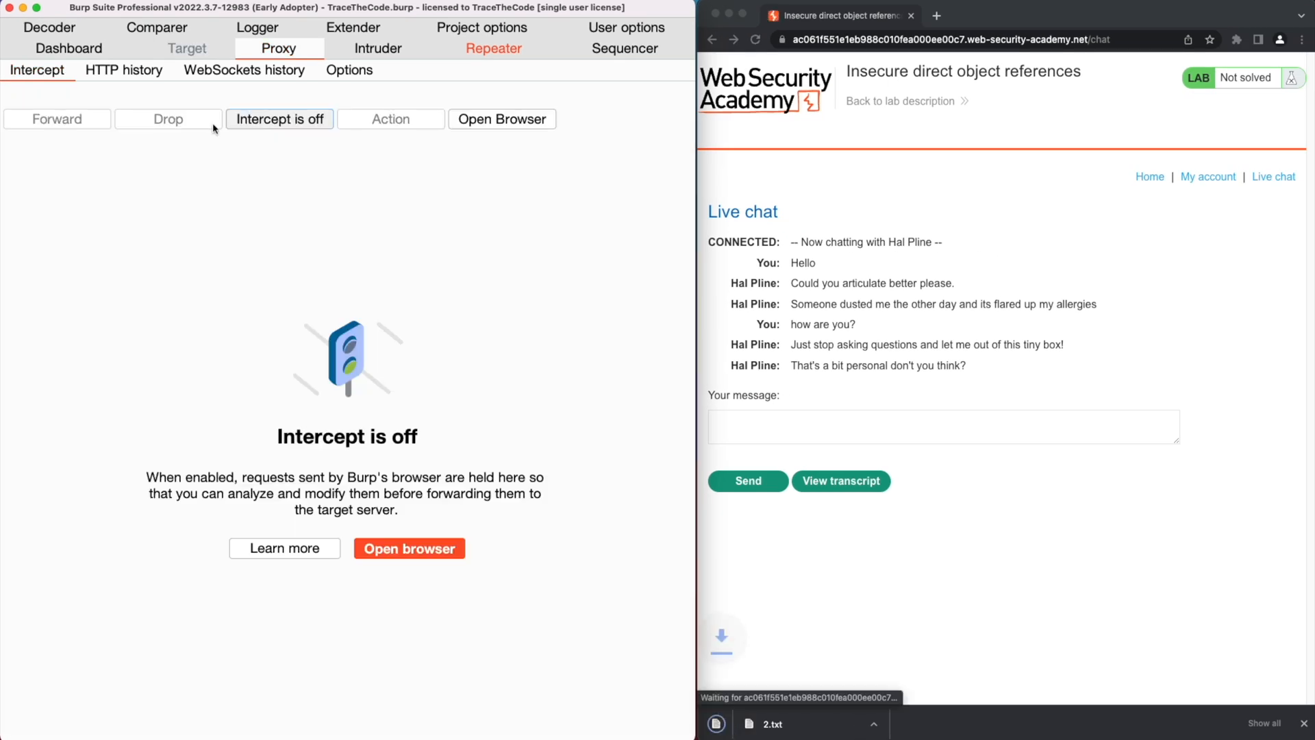
left_click(310, 28)
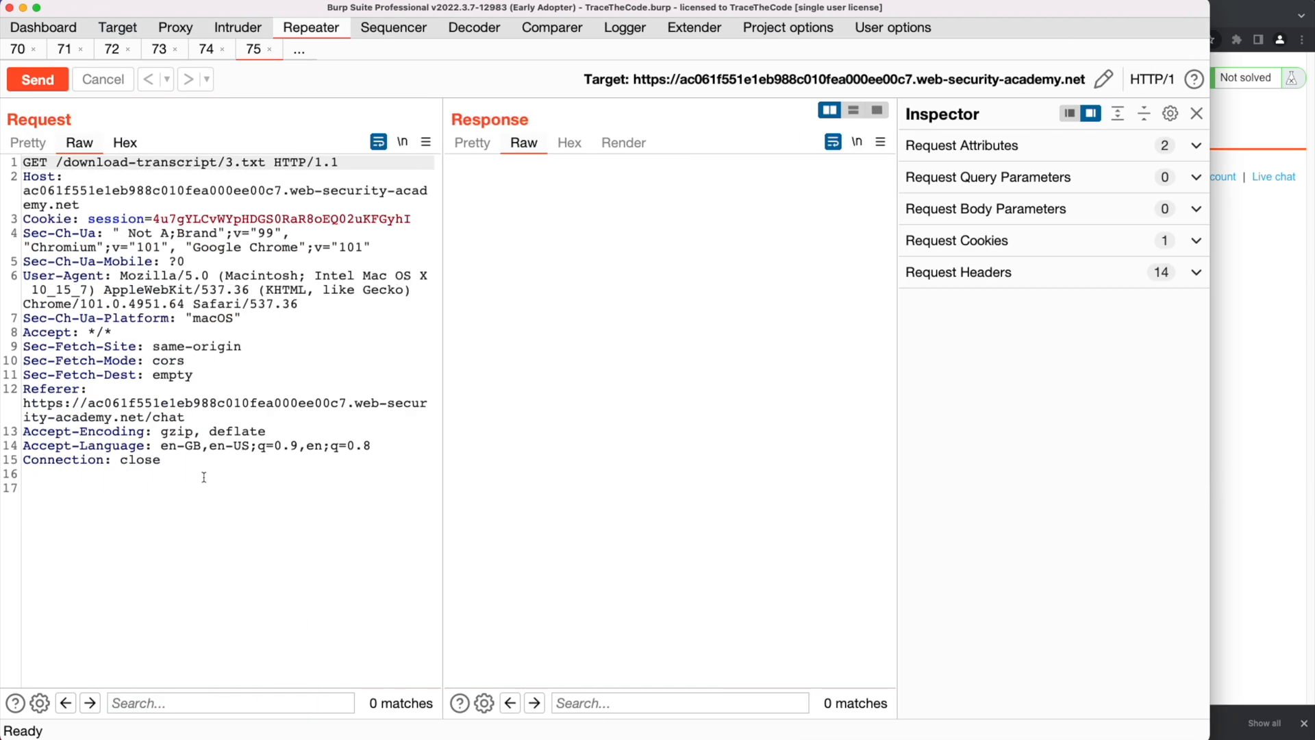
left_click(37, 79)
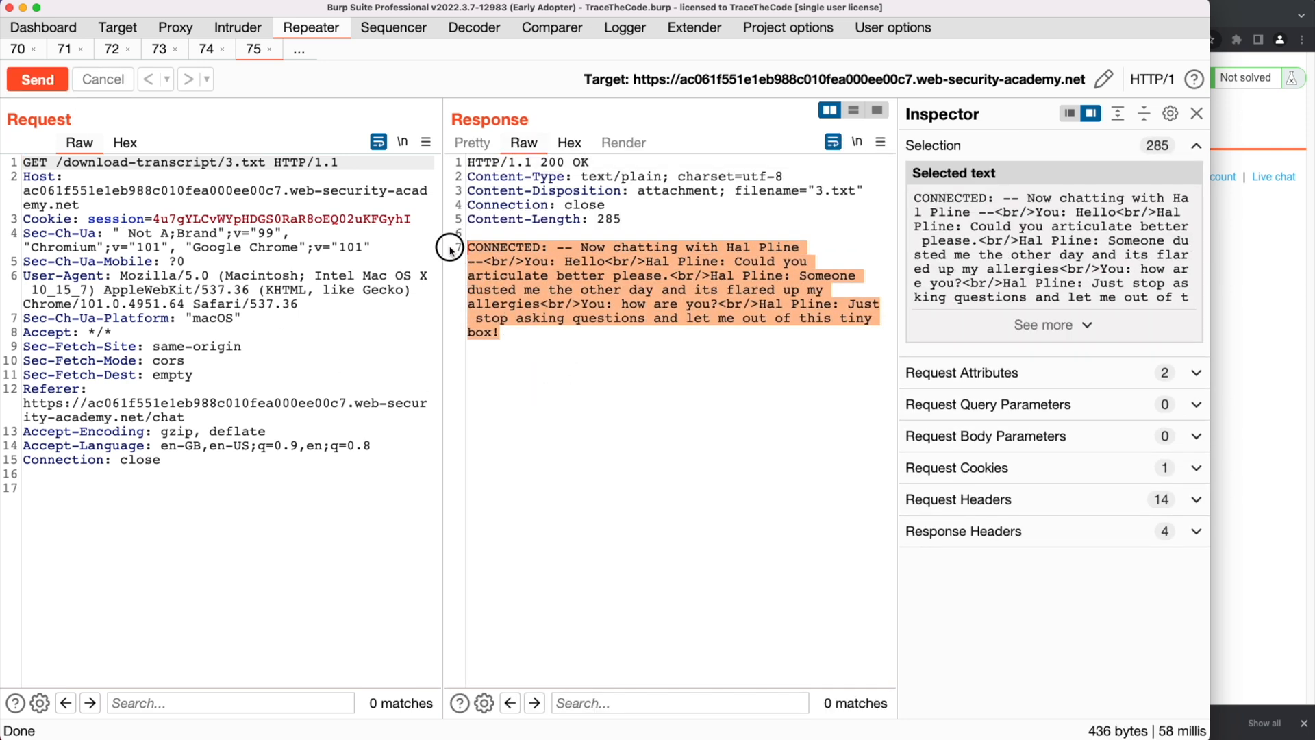
mouse_move(672, 376)
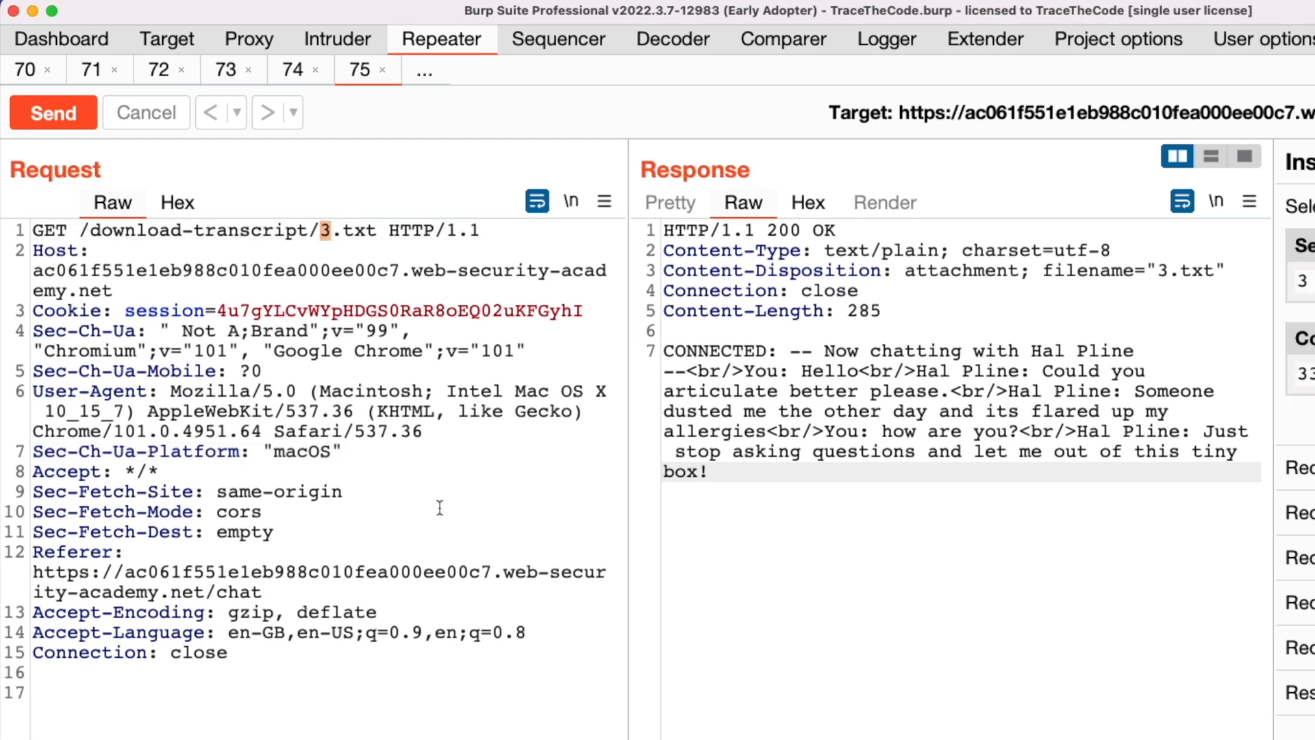
- Change the request to 1.txt, resend, and select the leaked password in the transcript
left_click(321, 231)
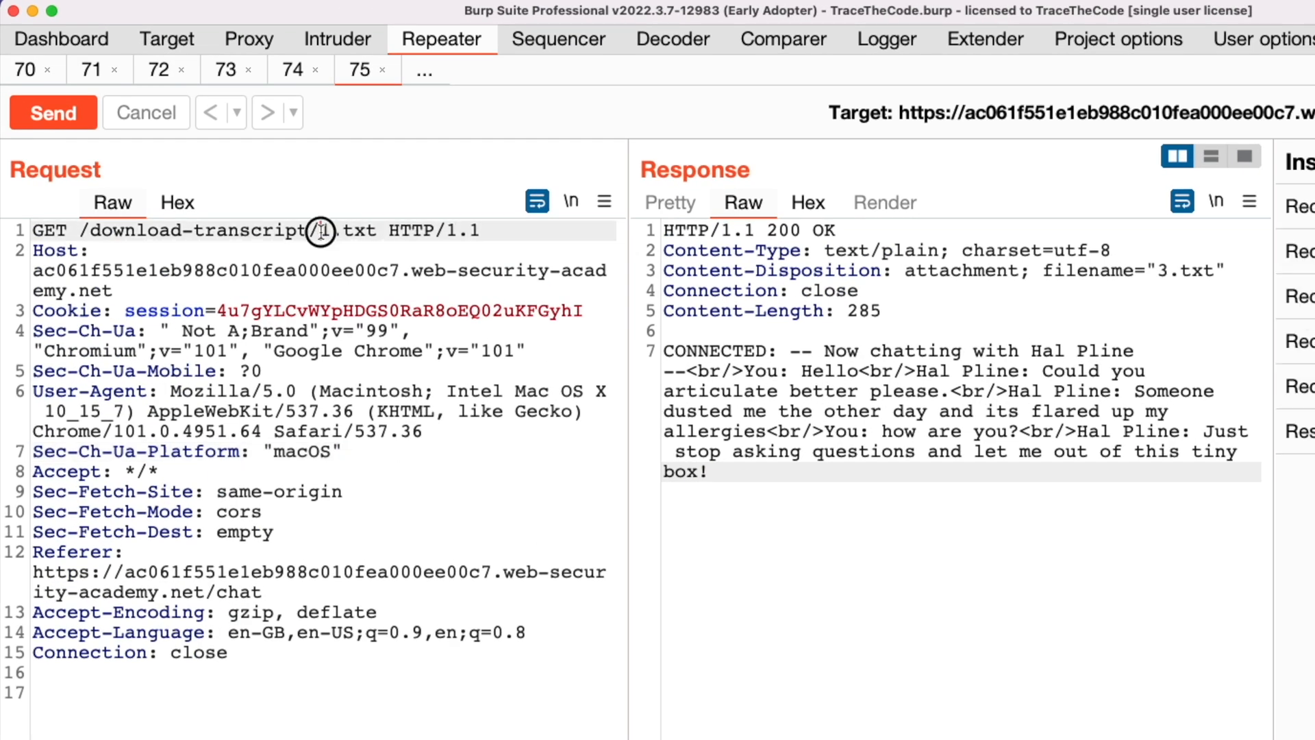
left_click(53, 112)
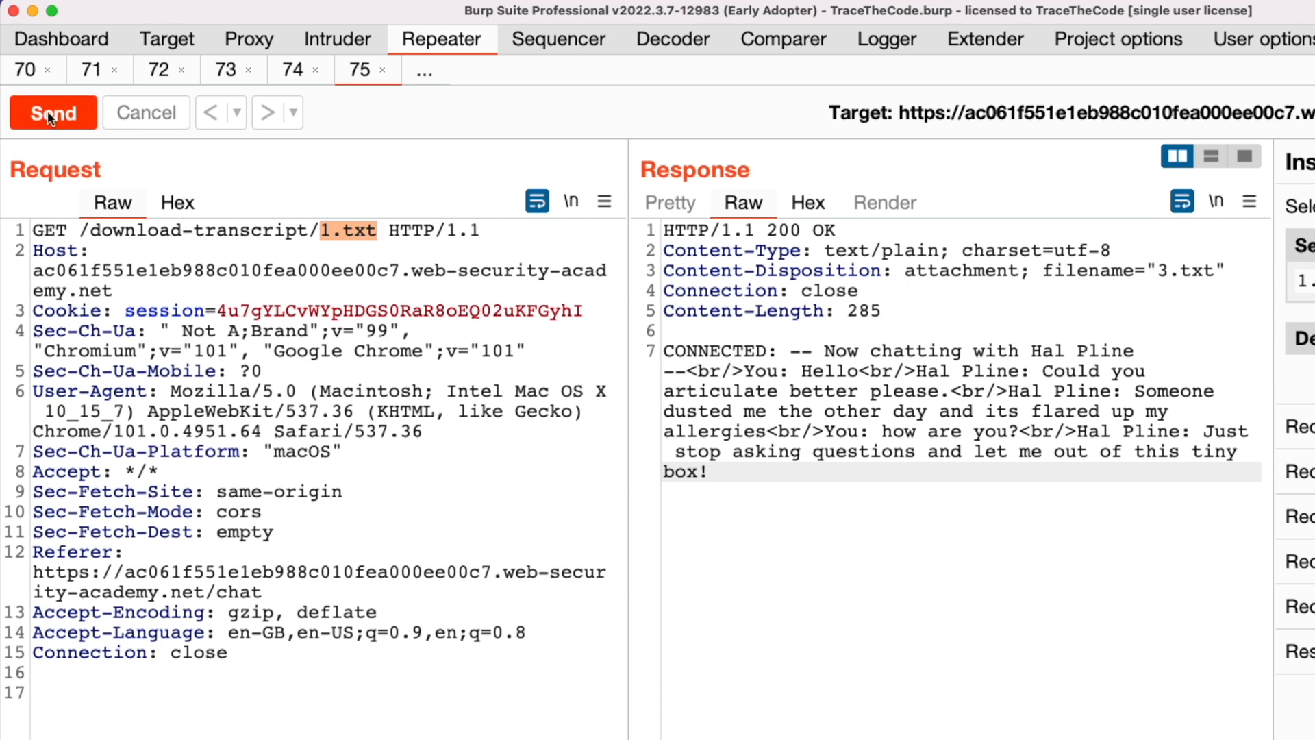
left_click(53, 113)
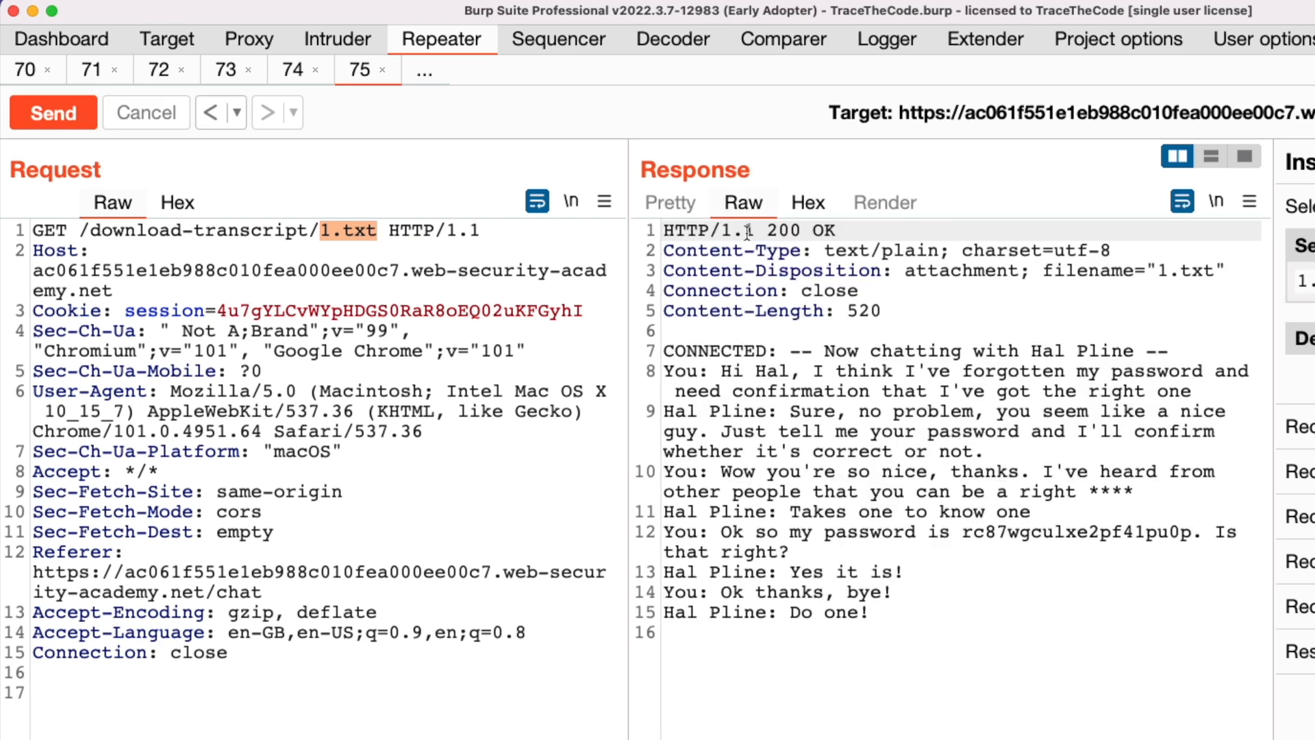
double_click(793, 230)
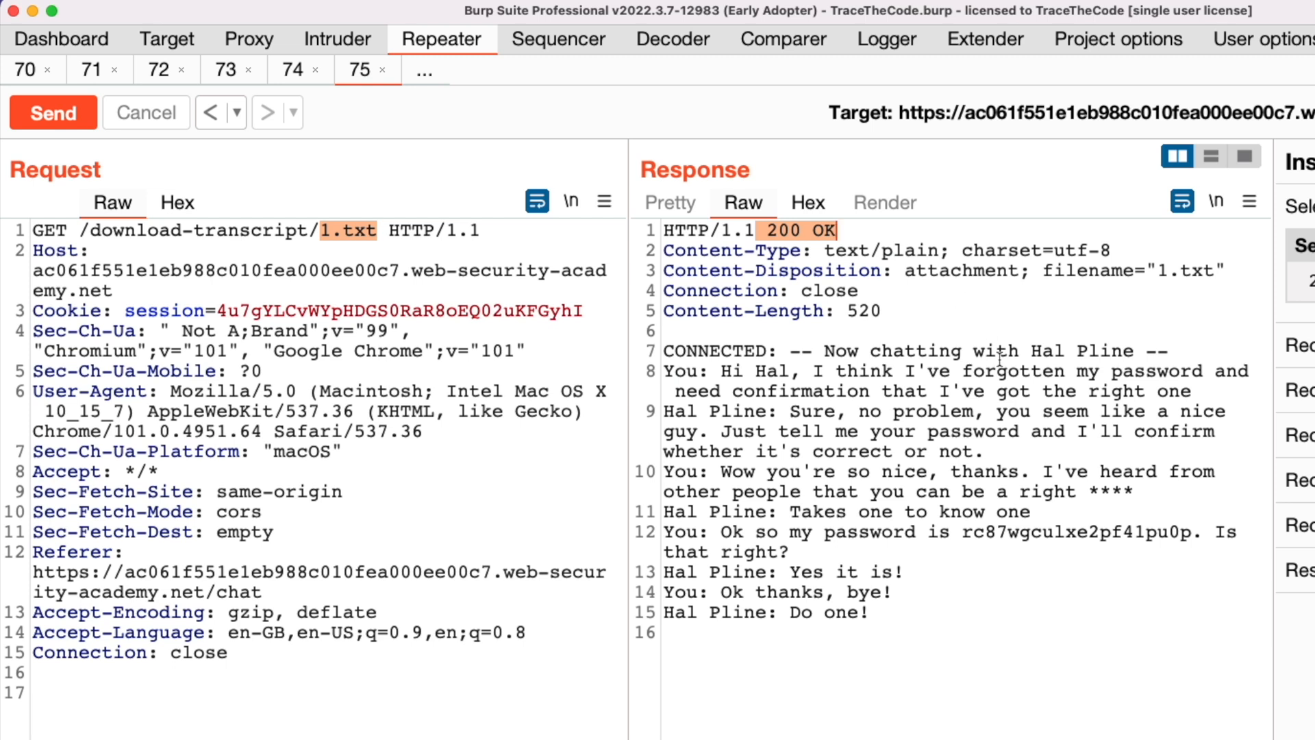
mouse_move(1034, 549)
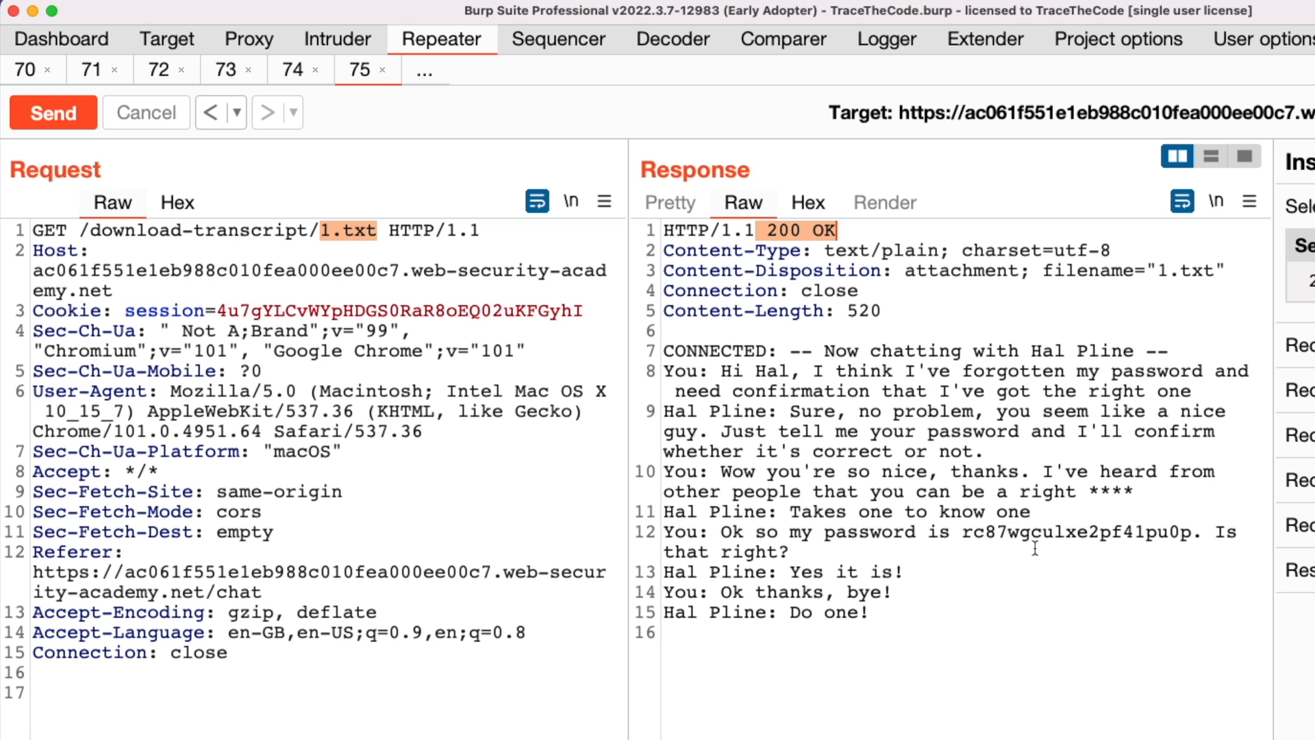
double_click(1065, 531)
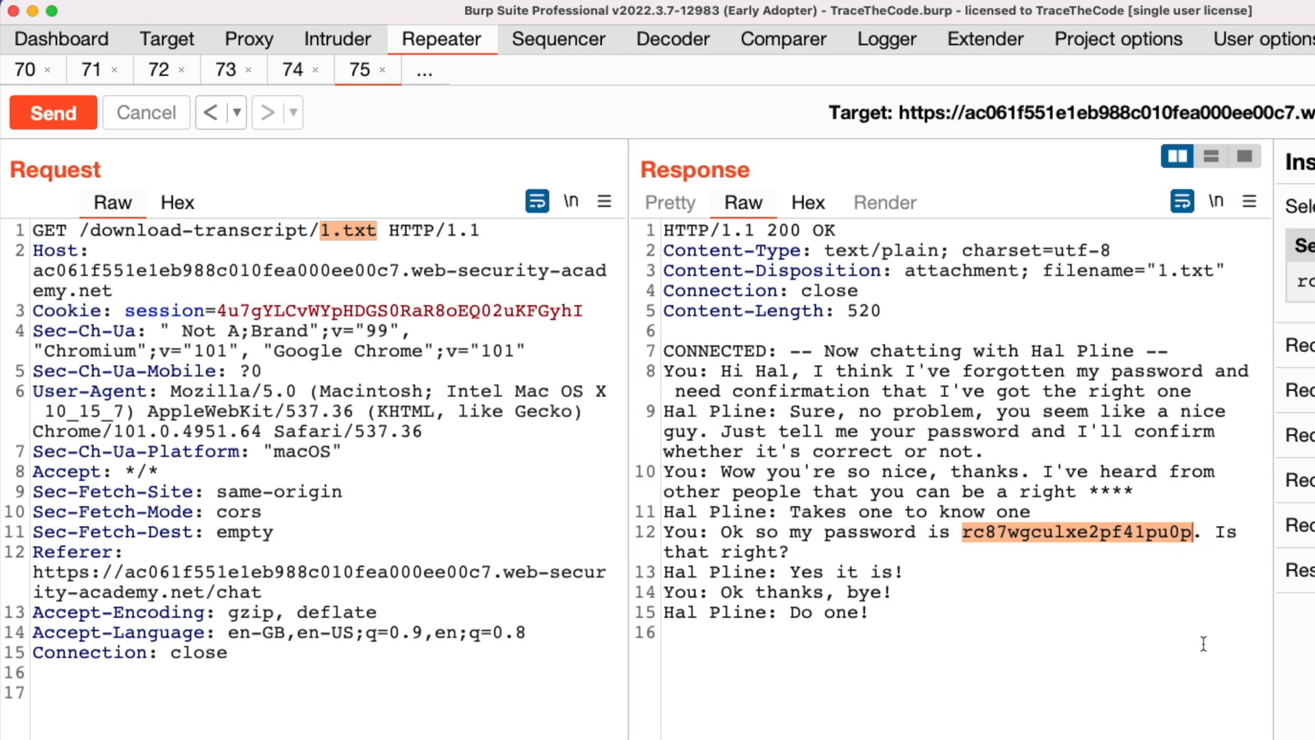
mouse_move(1076, 569)
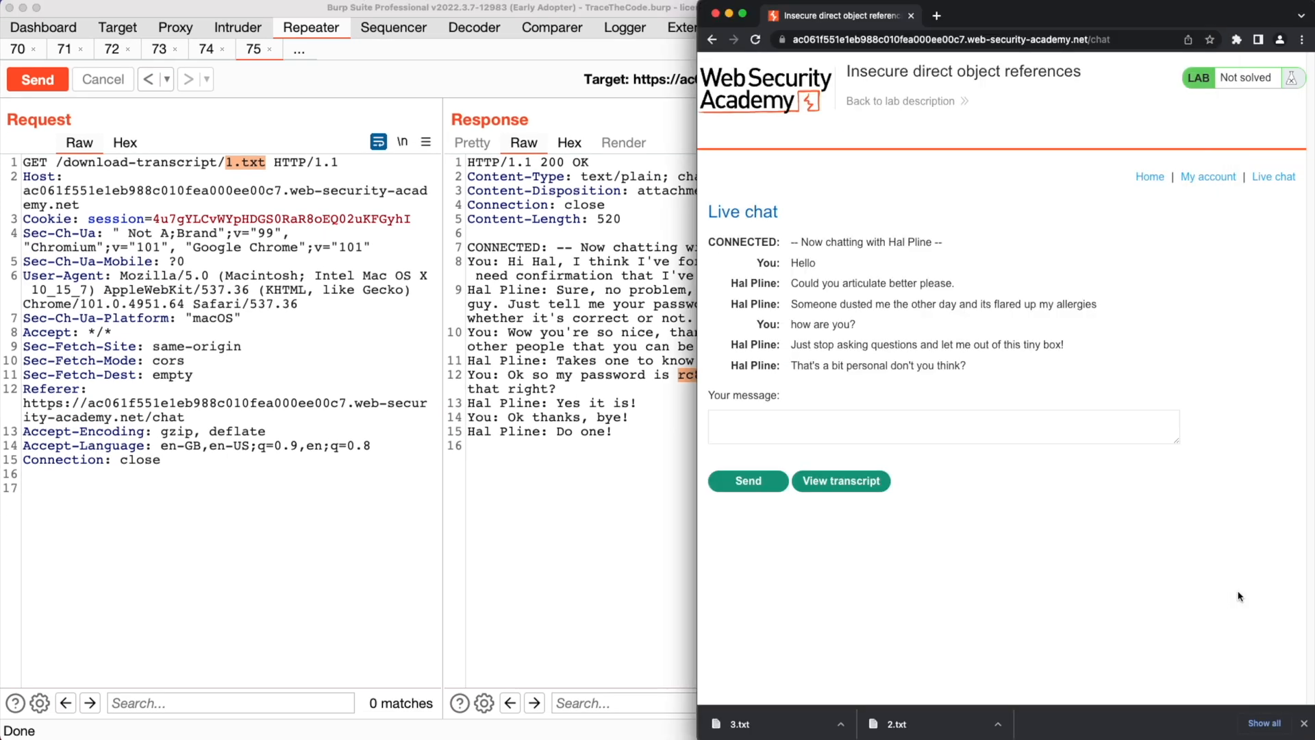
mouse_move(1208, 589)
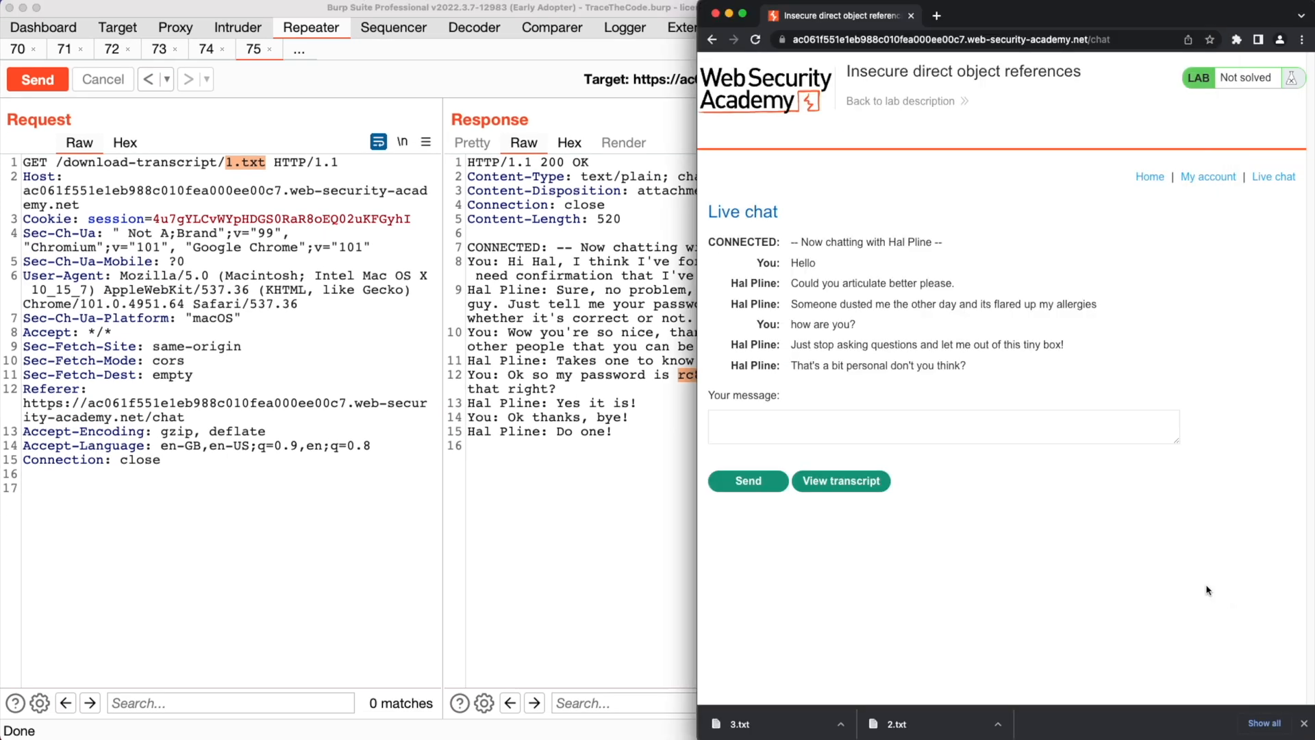
- Log in through My account as carlos using the leaked password
left_click(1208, 177)
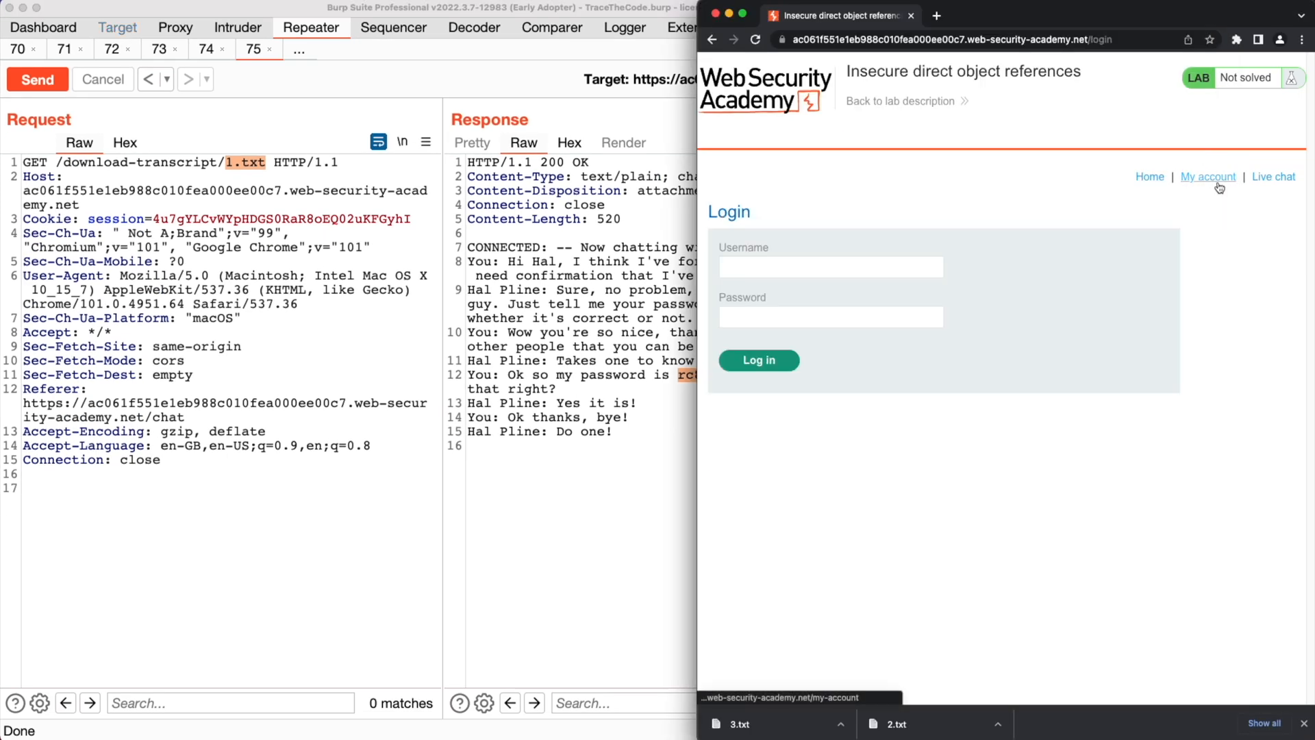
type("d")
type("carlos")
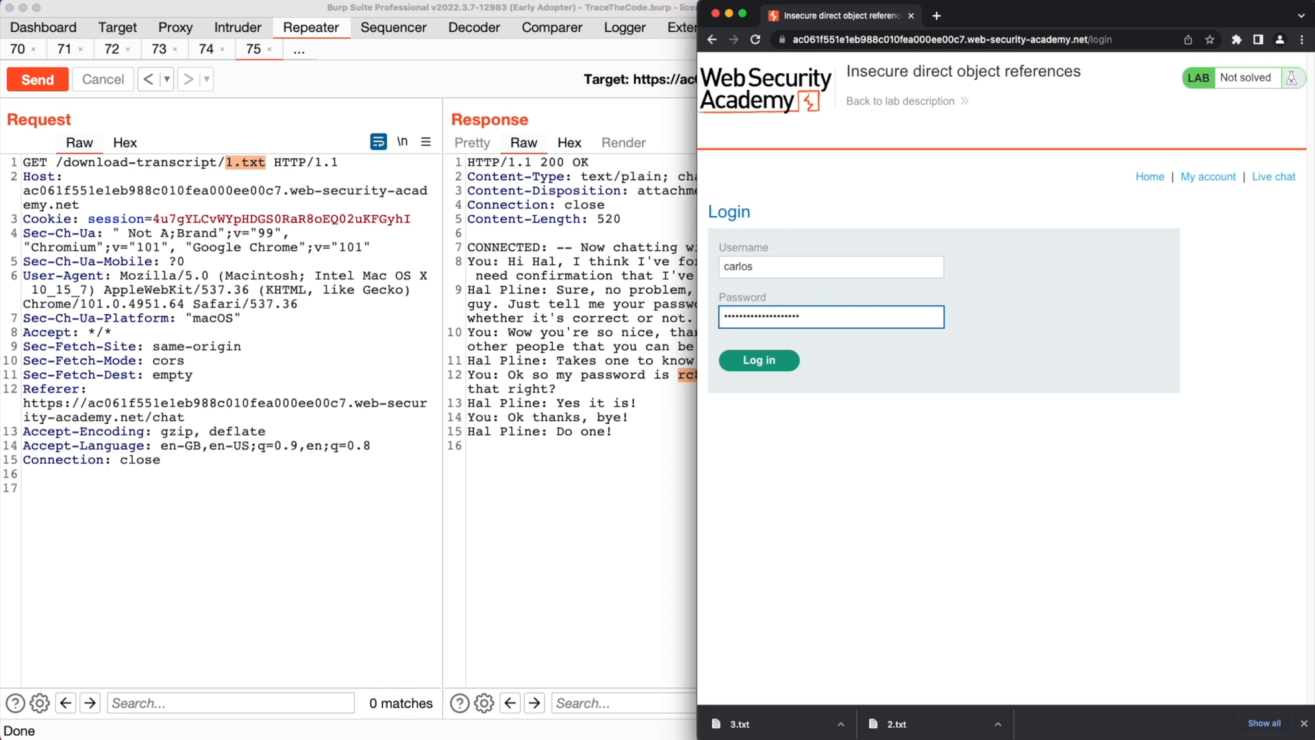
left_click(757, 359)
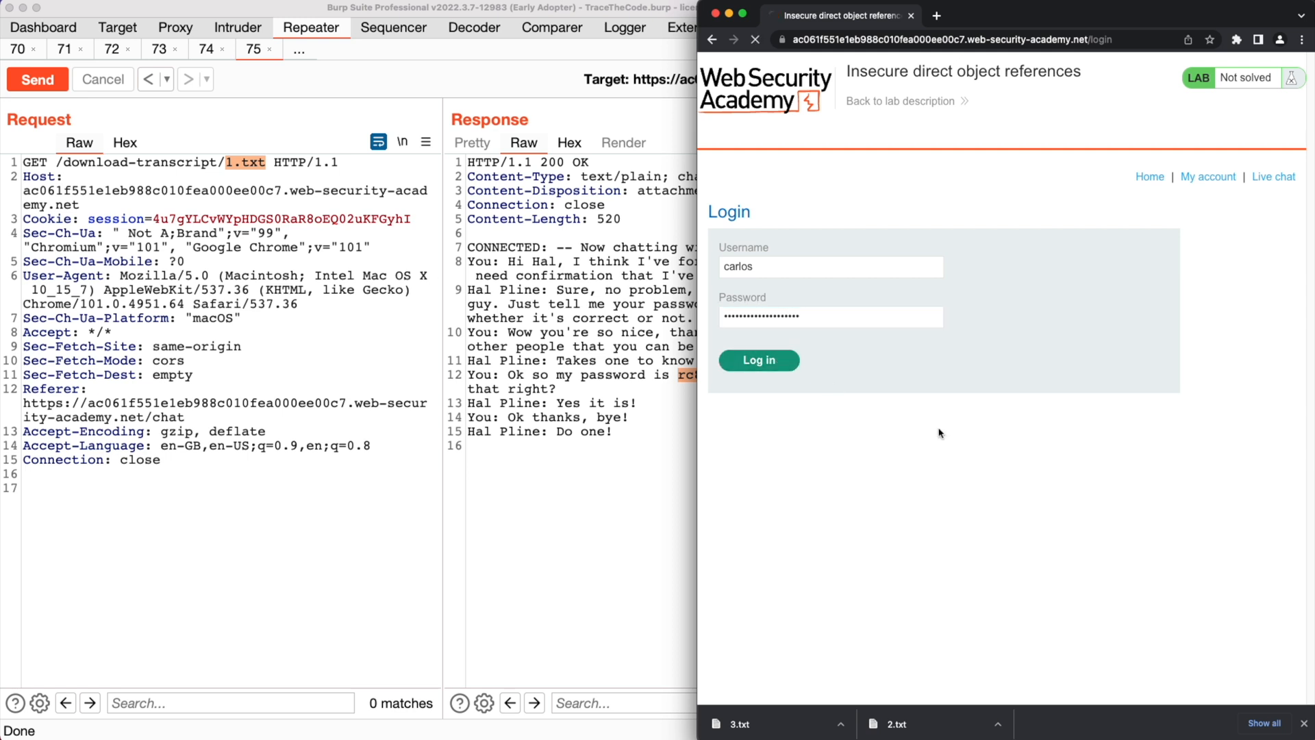
left_click(757, 359)
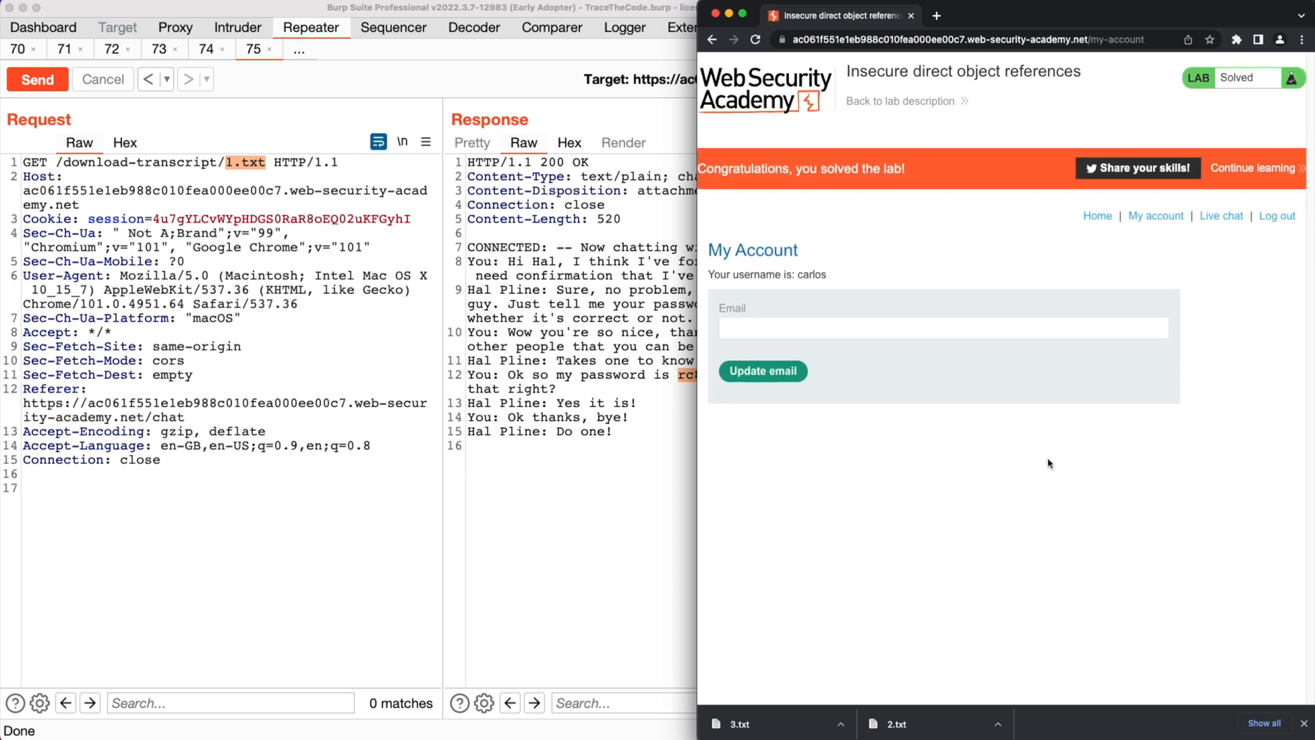
double_click(811, 274)
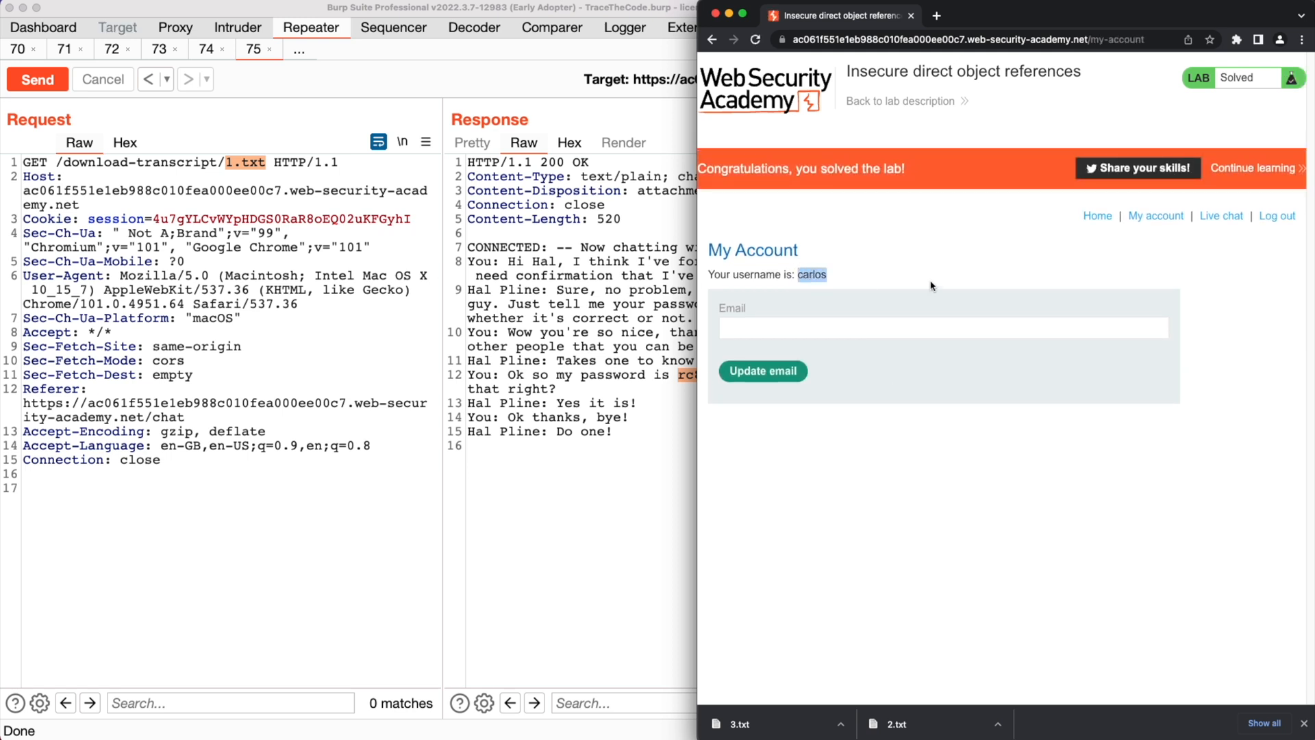
mouse_move(993, 275)
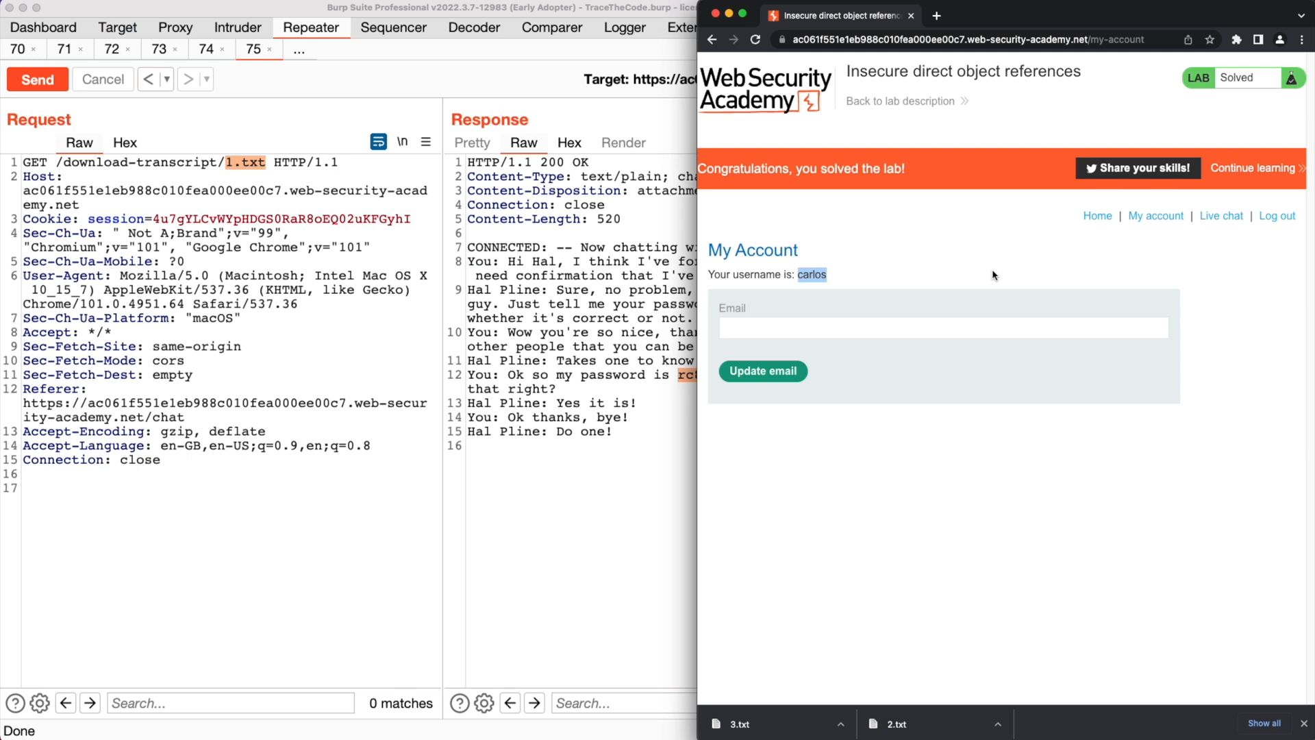